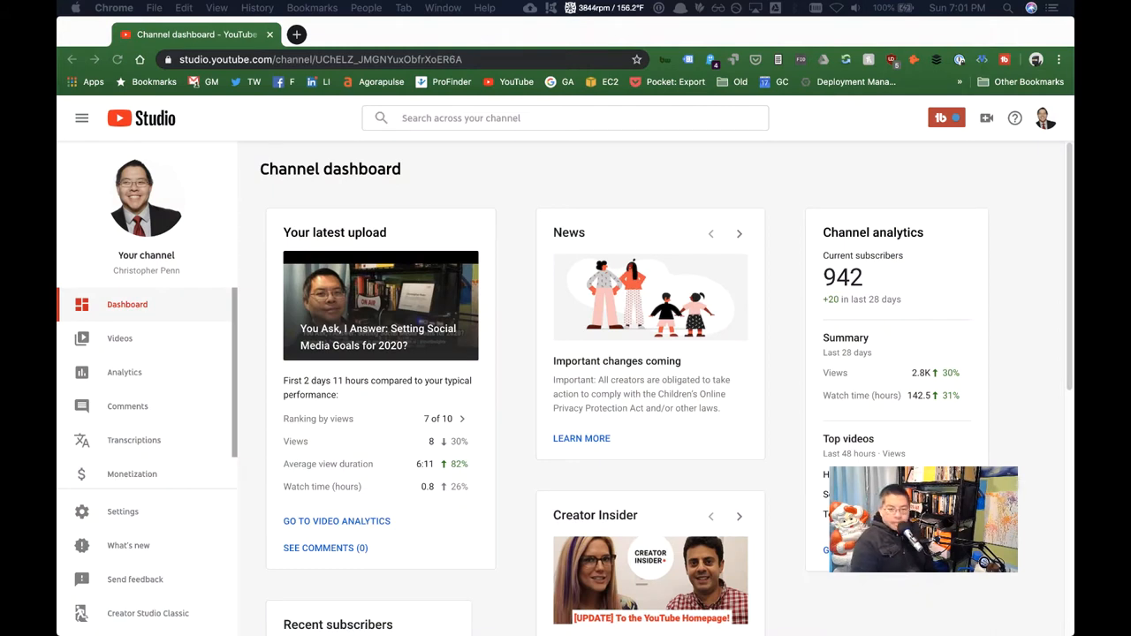
pyautogui.moveTo(751, 180)
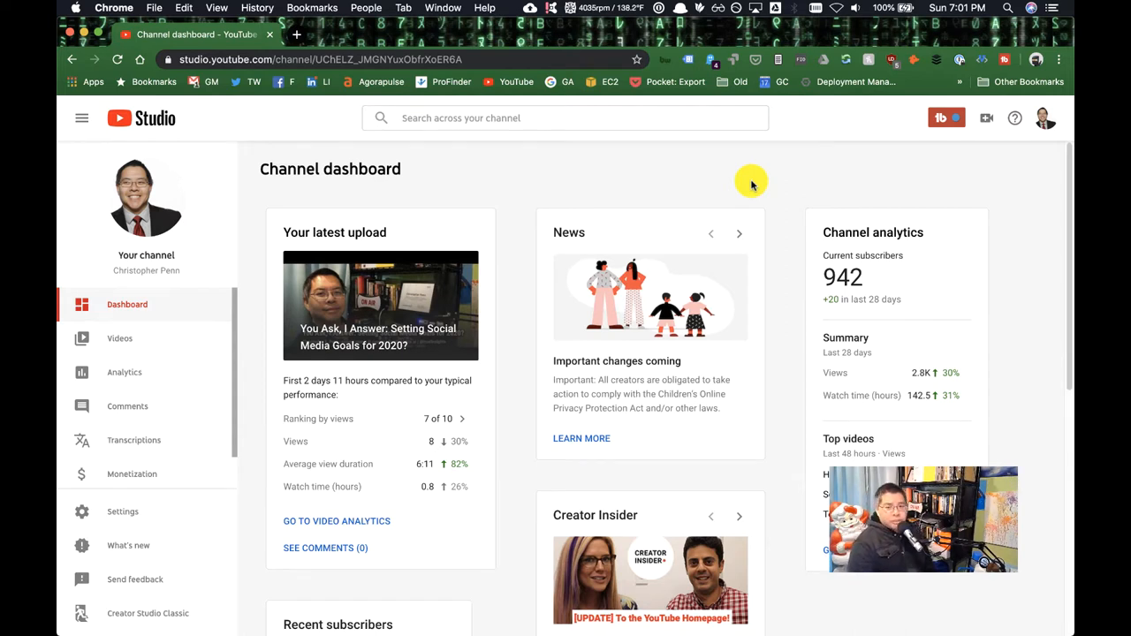
pyautogui.moveTo(645, 171)
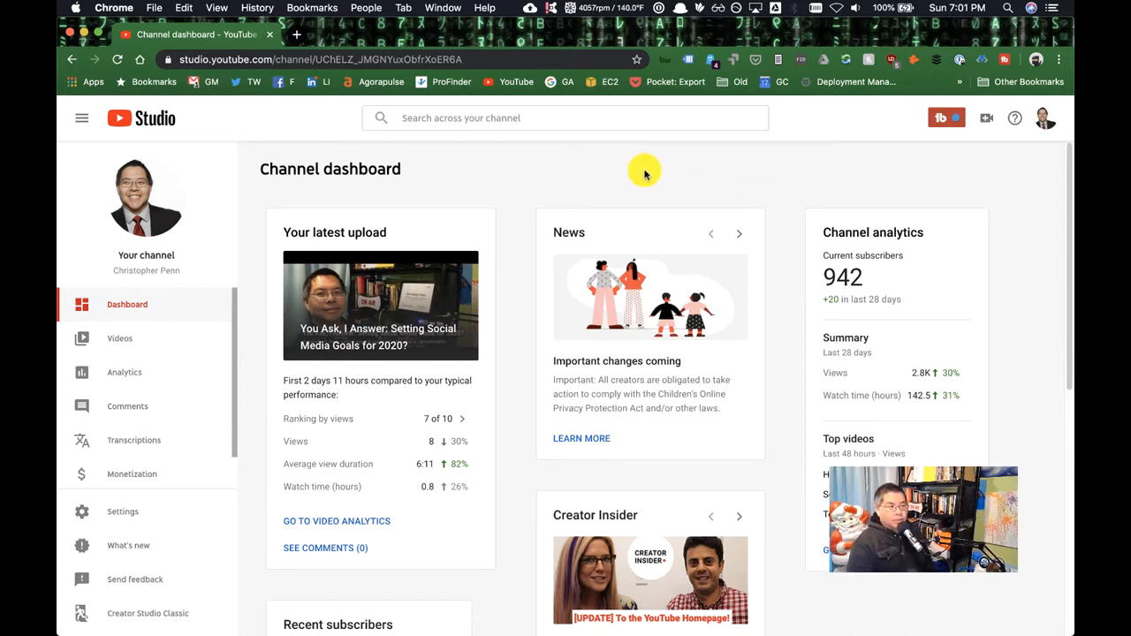
pyautogui.moveTo(634, 173)
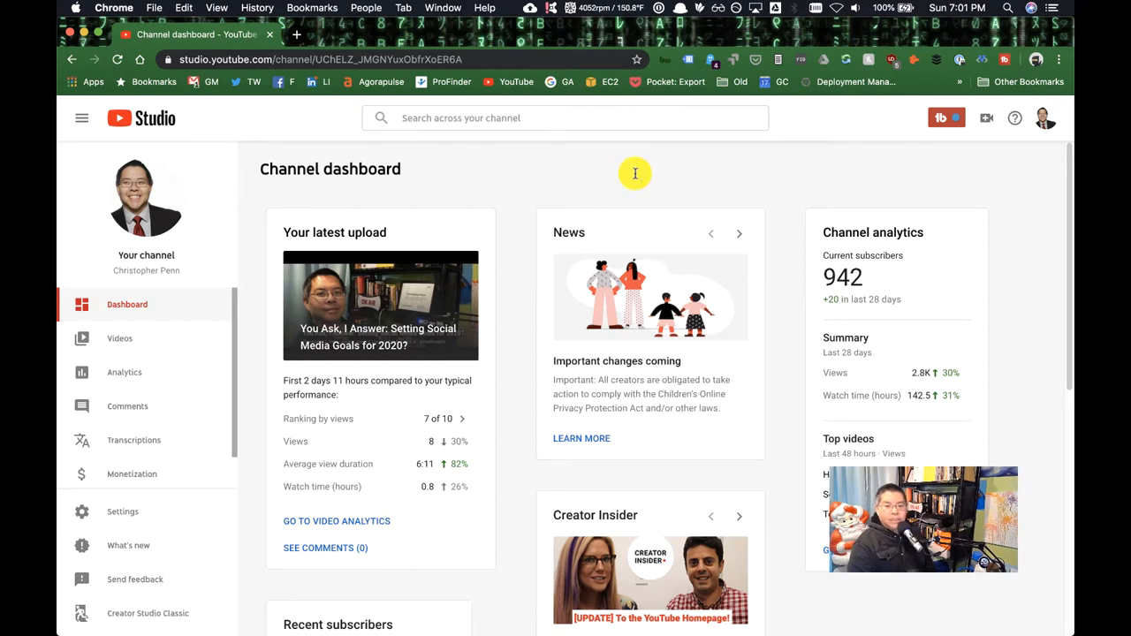
# Go from the channel dashboard to the Videos list, then to the Analytics overview.
pyautogui.click(121, 338)
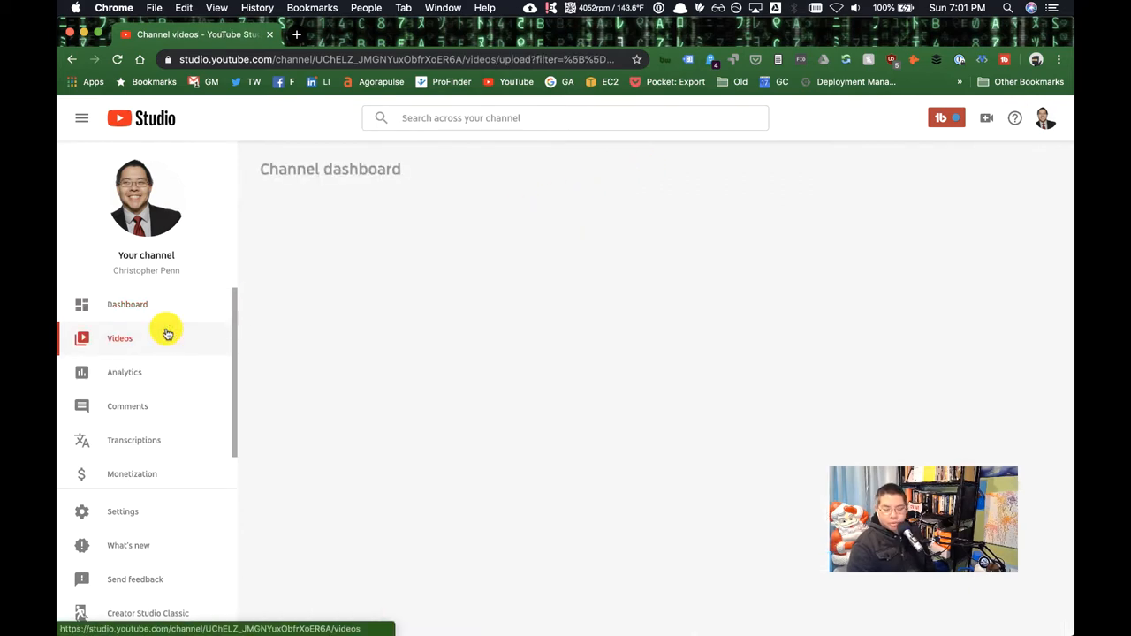
pyautogui.click(120, 338)
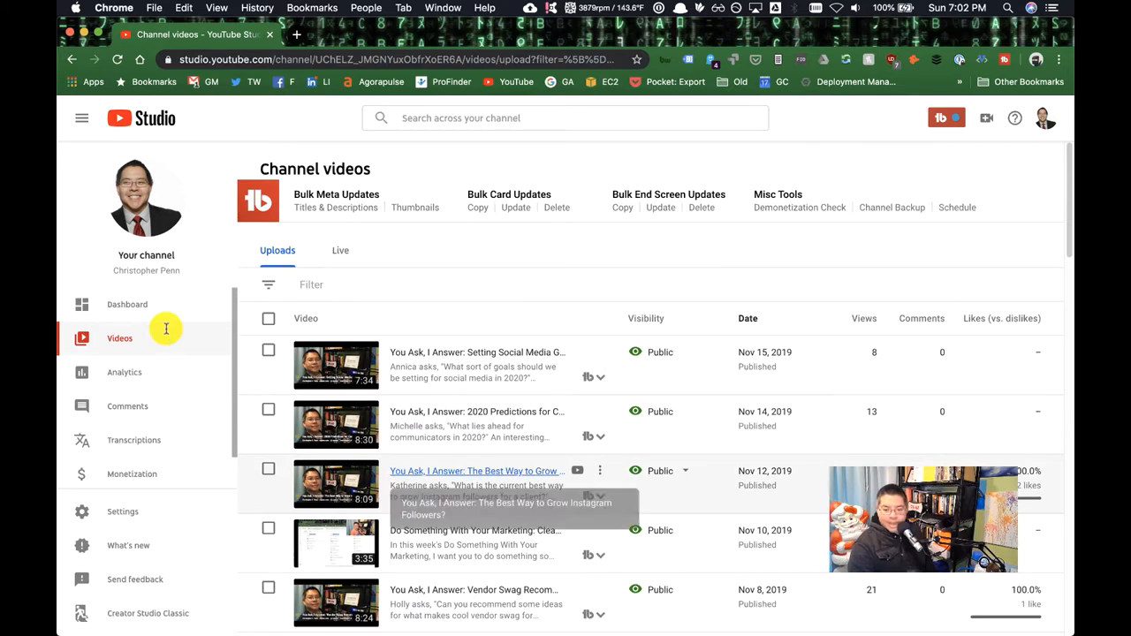
pyautogui.moveTo(152, 357)
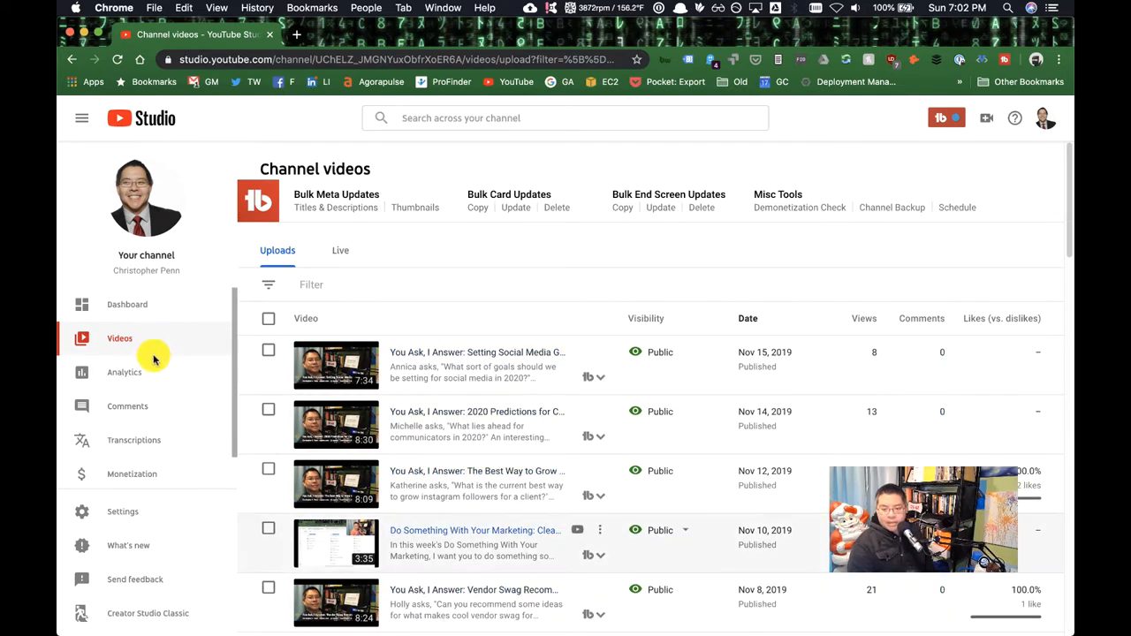
pyautogui.click(124, 371)
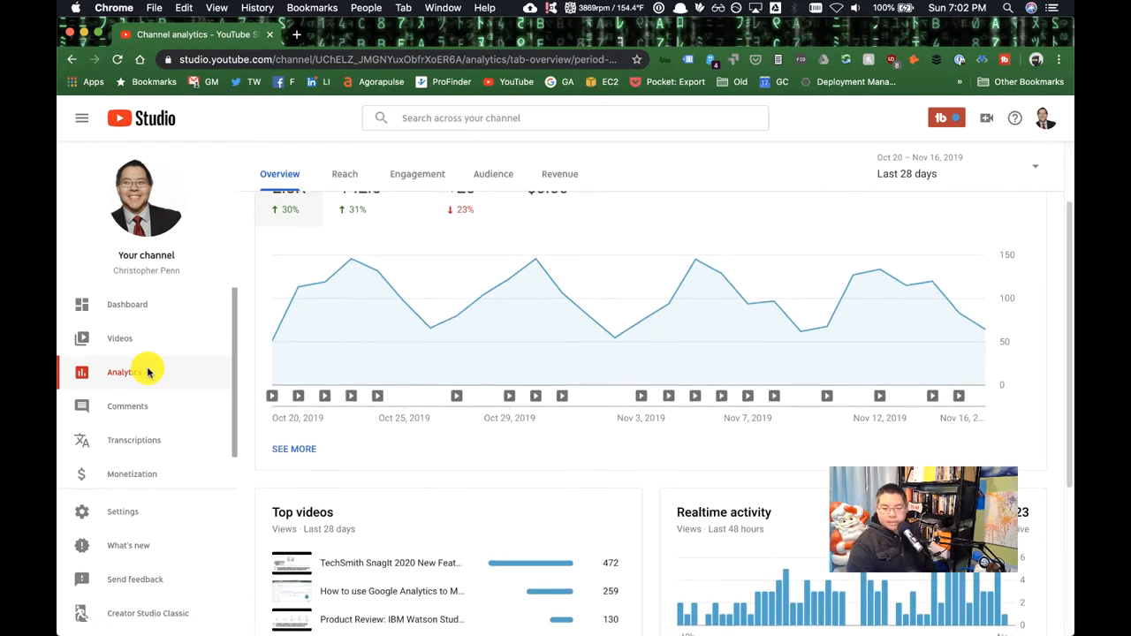
# Open the advanced per-video report, try a 'Yo' filter and dismiss its suggestions.
pyautogui.click(293, 449)
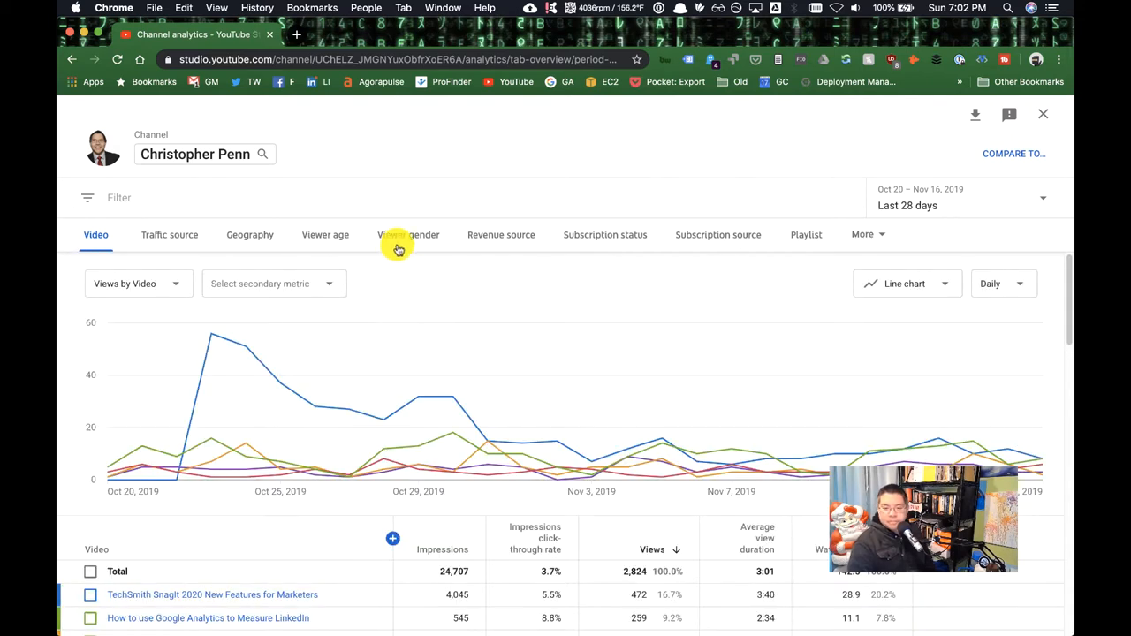
pyautogui.click(118, 198)
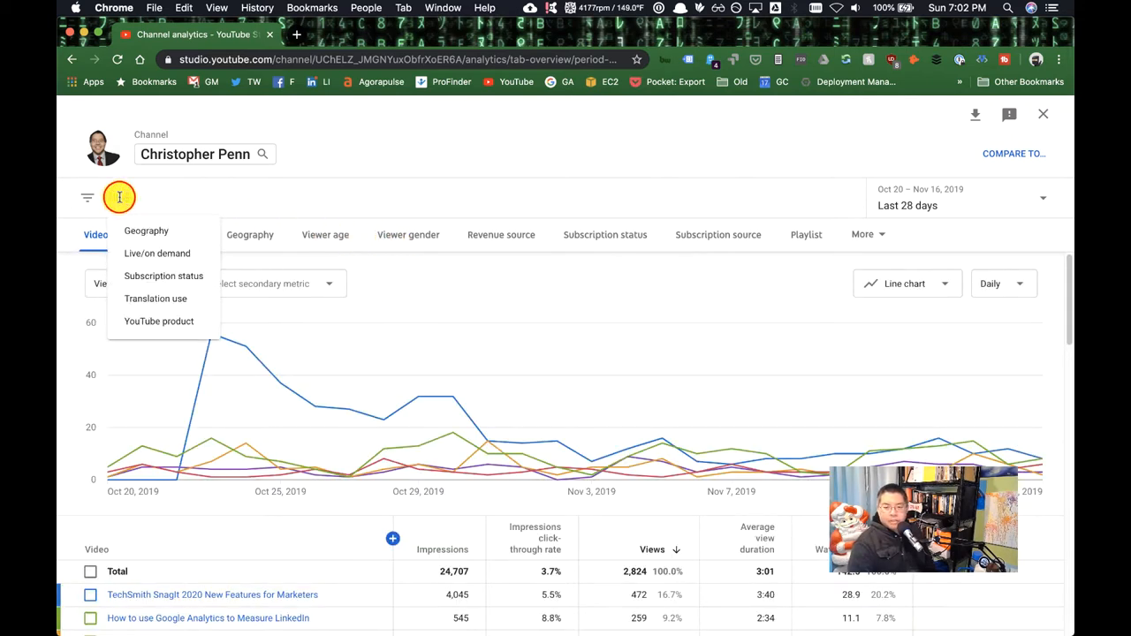
pyautogui.write('You Ask')
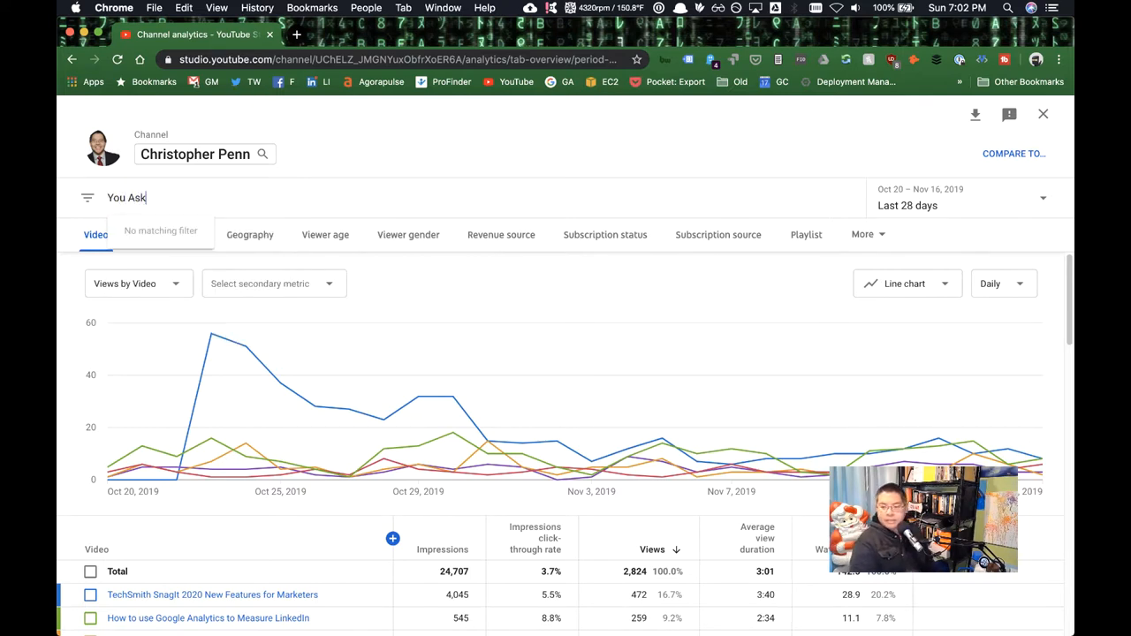
pyautogui.moveTo(143, 248)
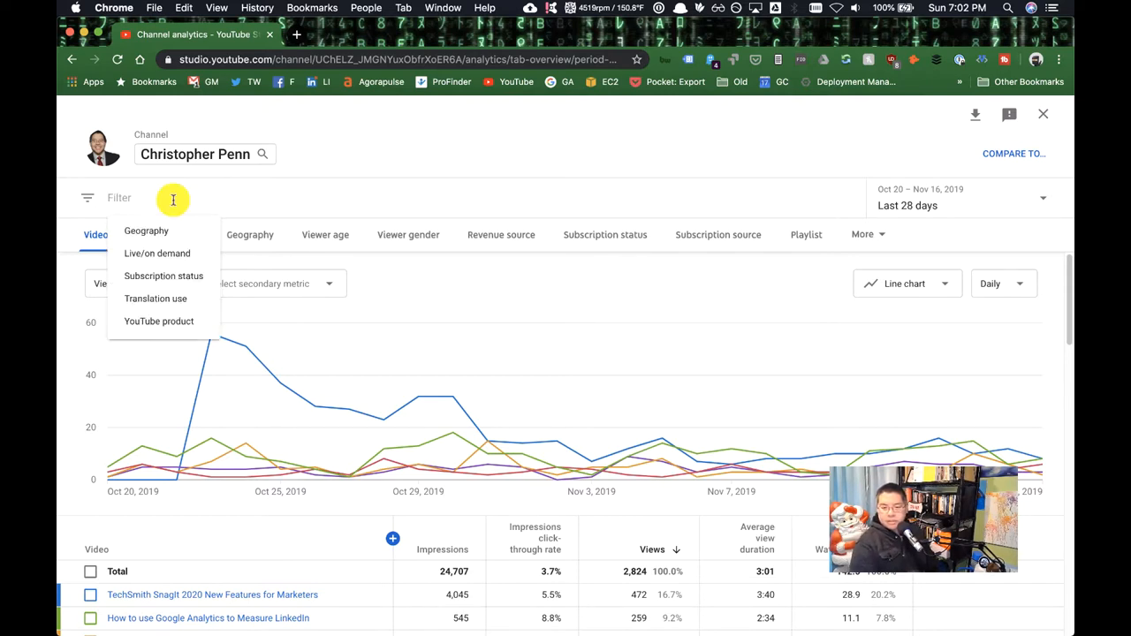
pyautogui.click(534, 300)
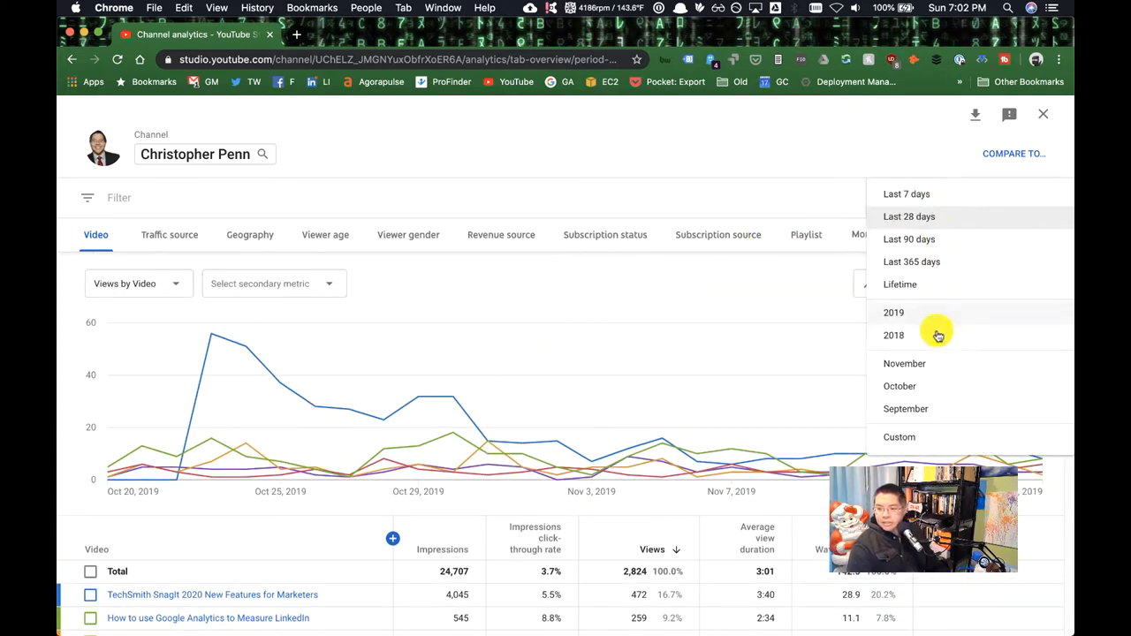
# Apply a custom date range starting 2/1/18 to the video report.
pyautogui.click(897, 436)
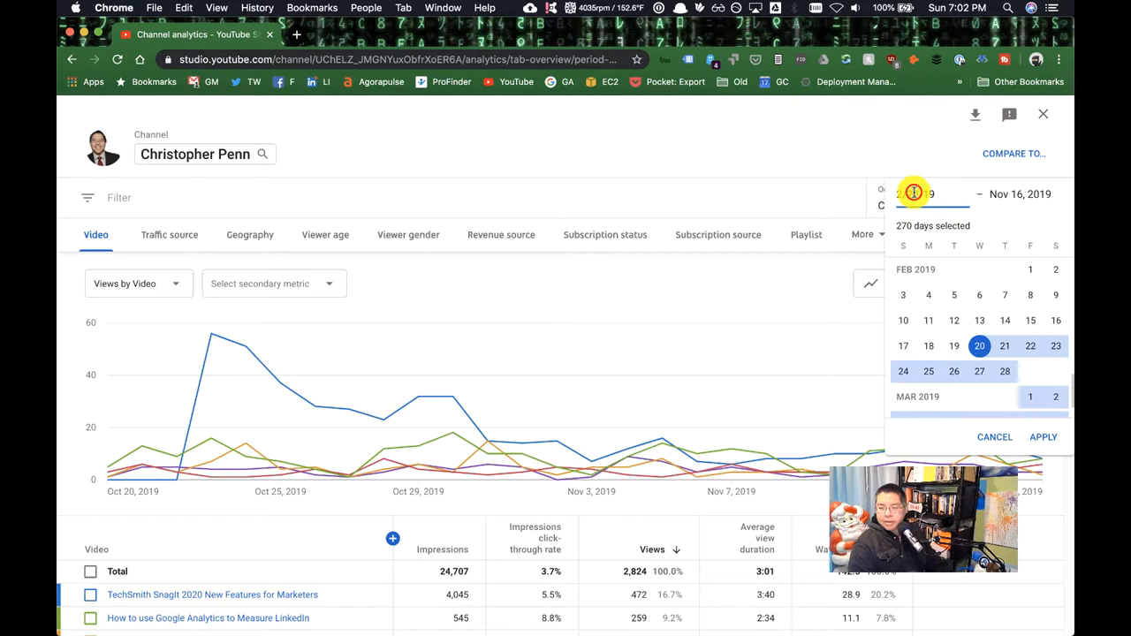
pyautogui.click(1028, 269)
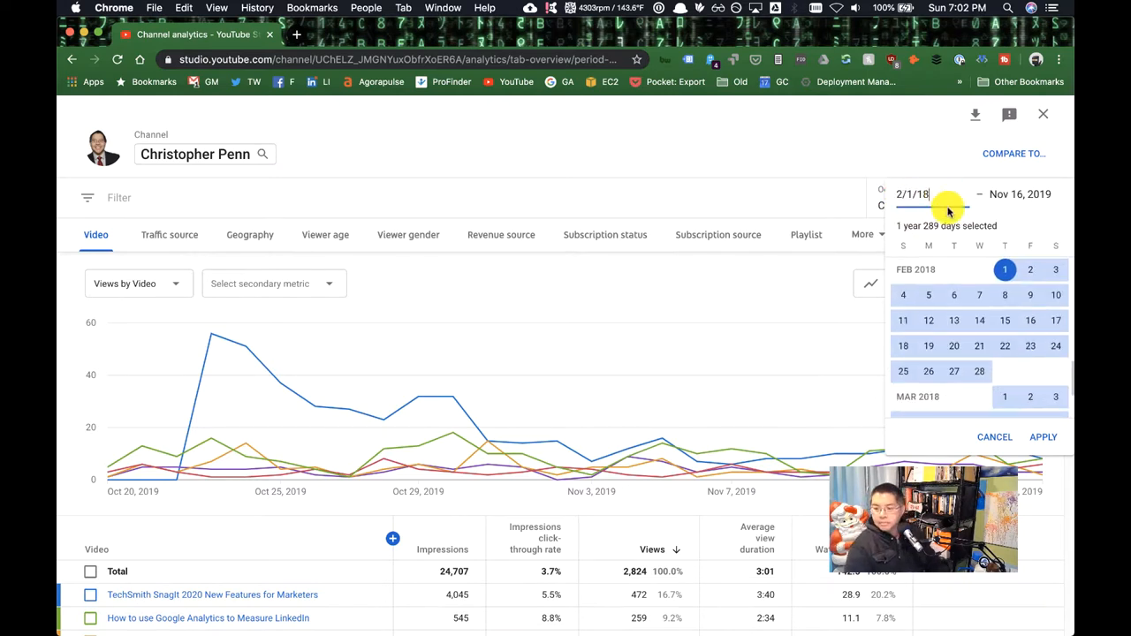
pyautogui.click(1042, 437)
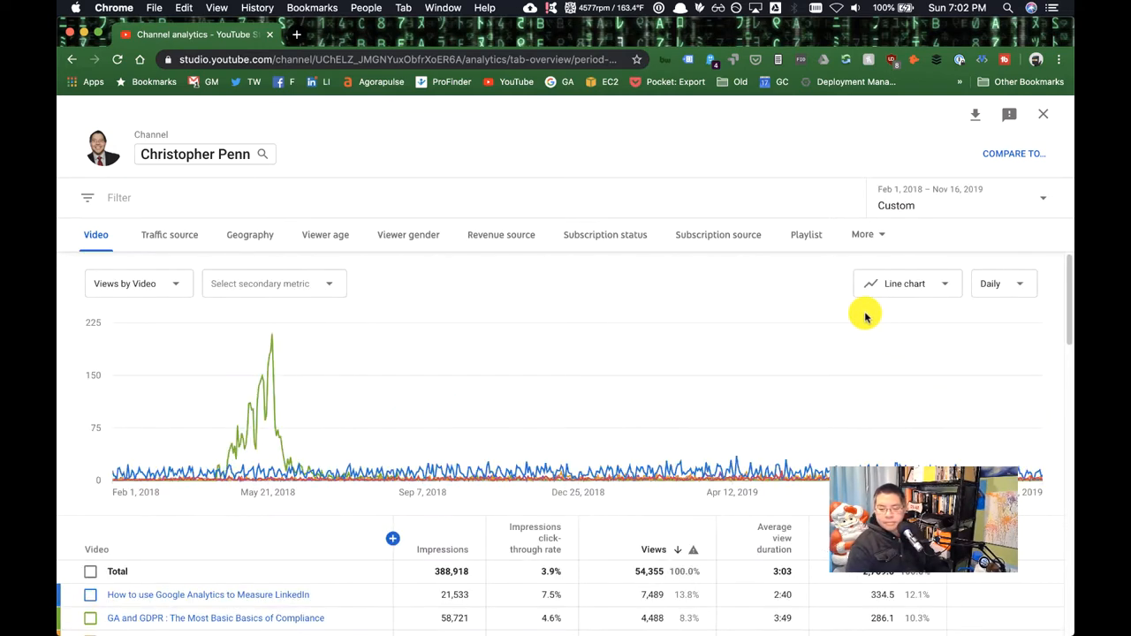
pyautogui.moveTo(523, 298)
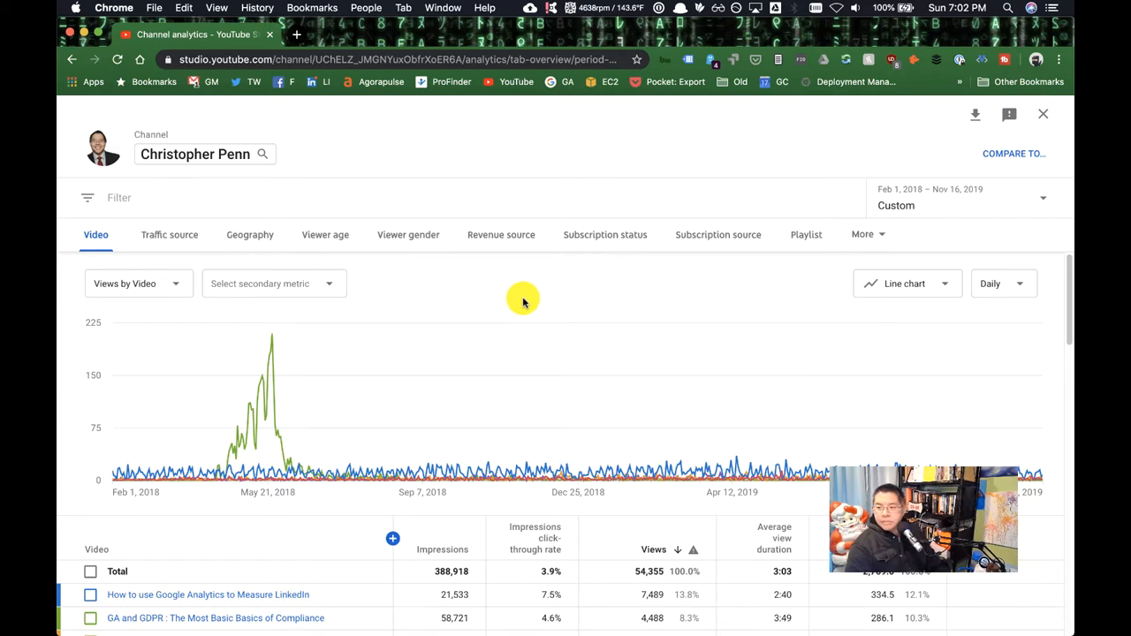
pyautogui.moveTo(559, 285)
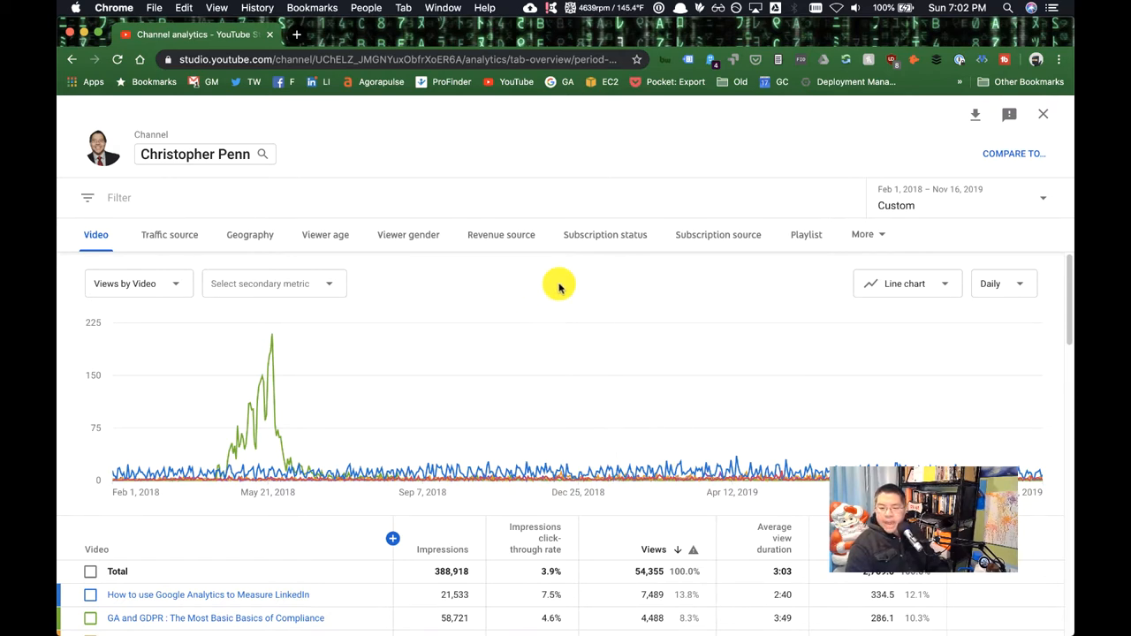
# Download the report as a comma-separated values (.csv) file.
pyautogui.click(975, 115)
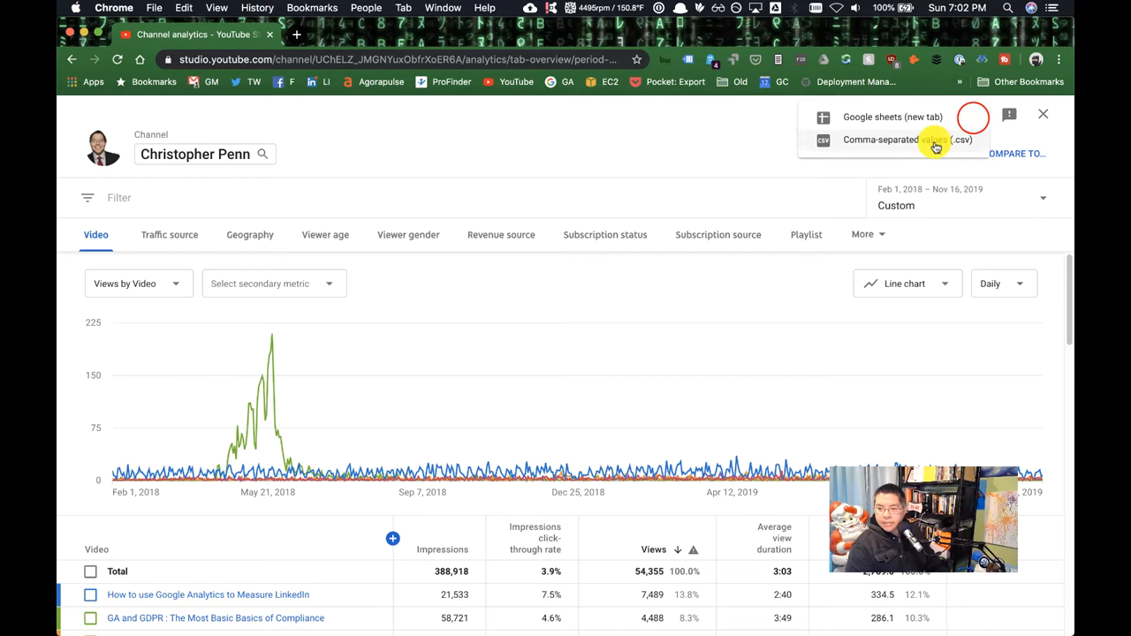
pyautogui.click(901, 140)
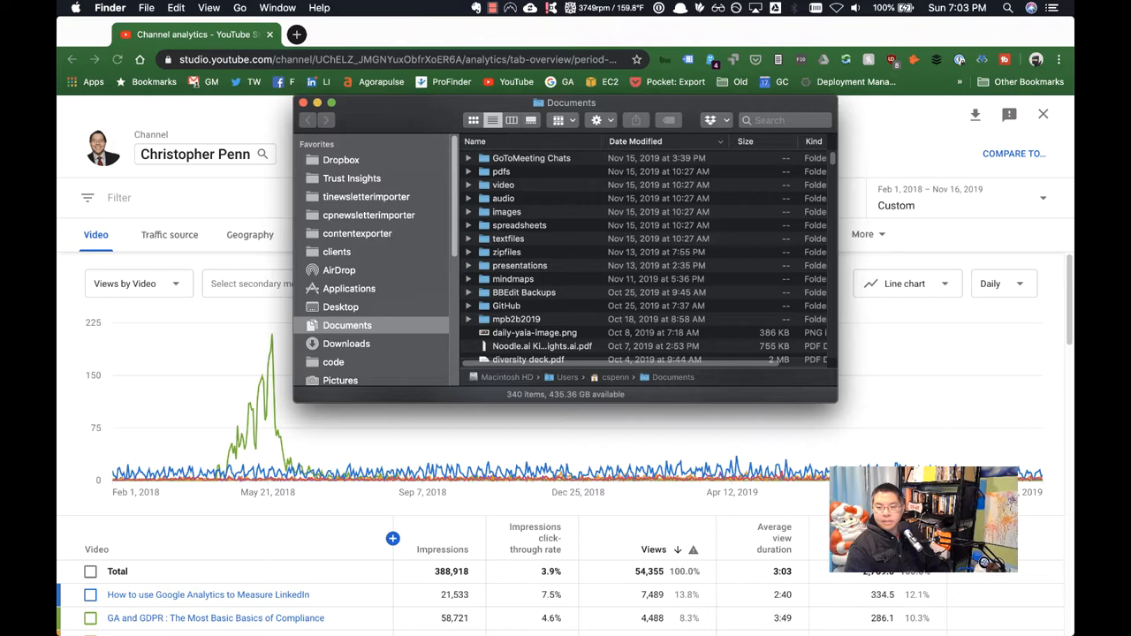
# From the Desktop, open the downloaded export folder and Video.csv in the spreadsheet.
pyautogui.click(339, 308)
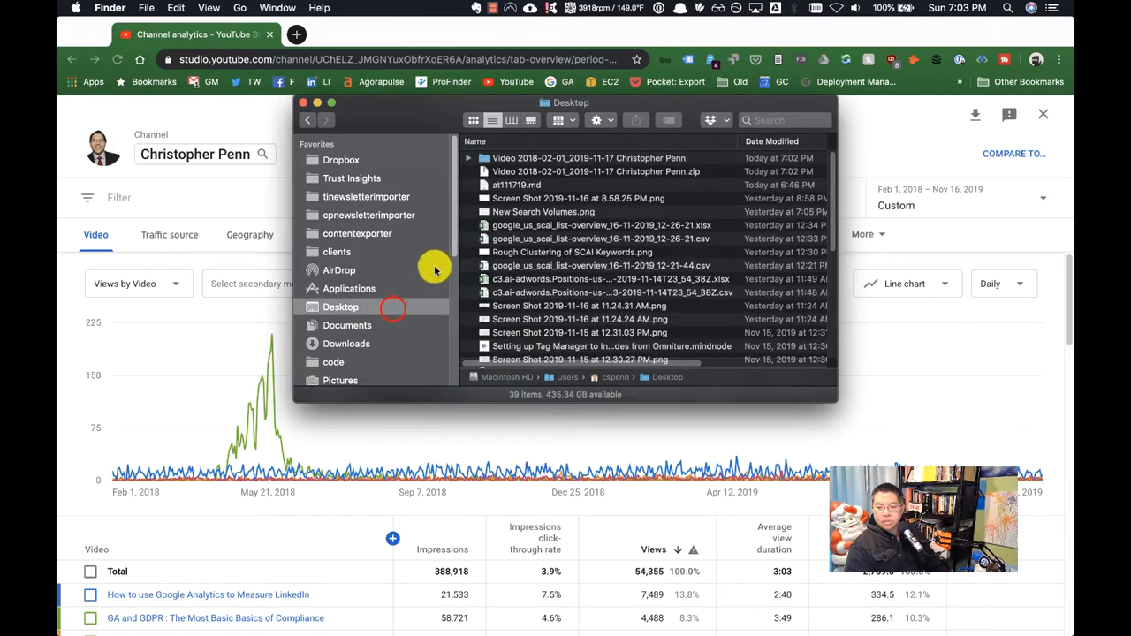
pyautogui.doubleClick(588, 158)
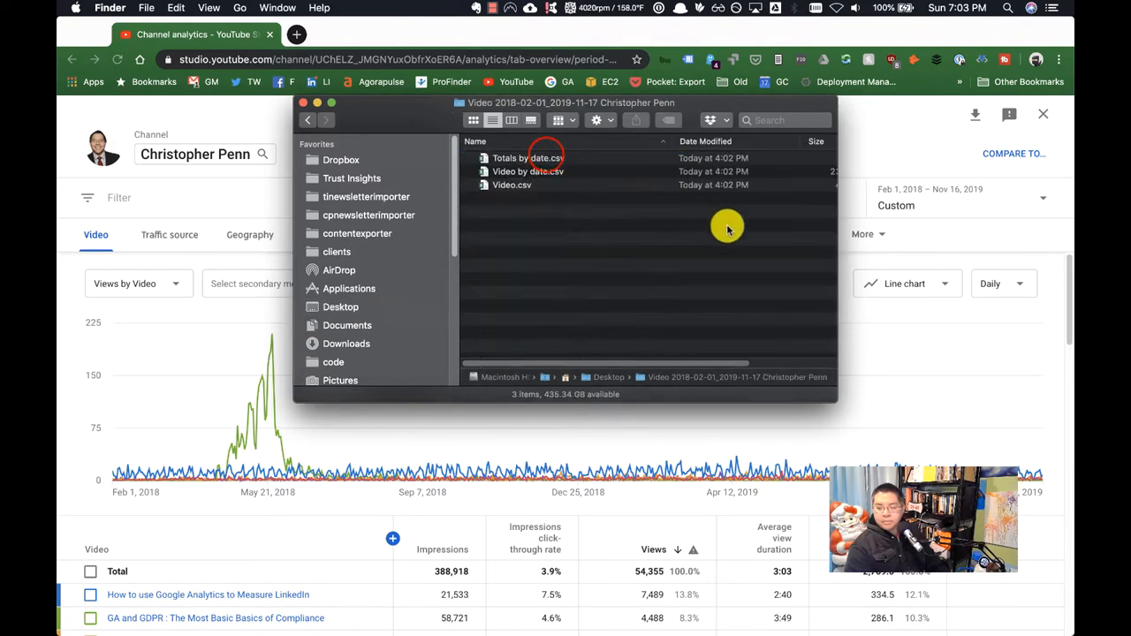
pyautogui.moveTo(834, 269)
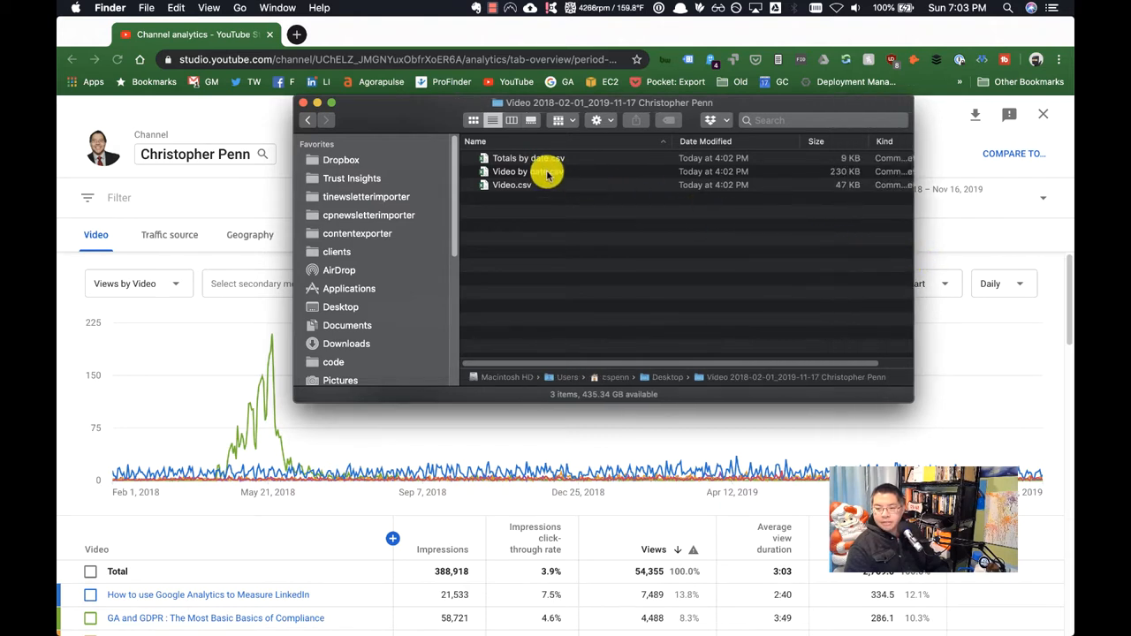
pyautogui.click(527, 172)
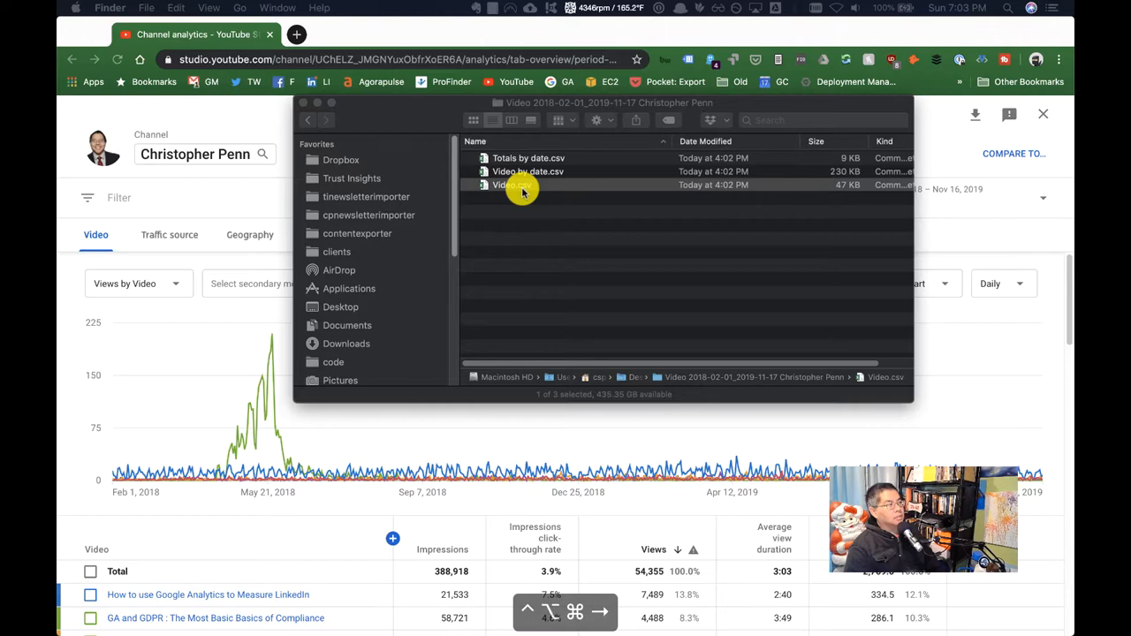
pyautogui.doubleClick(512, 185)
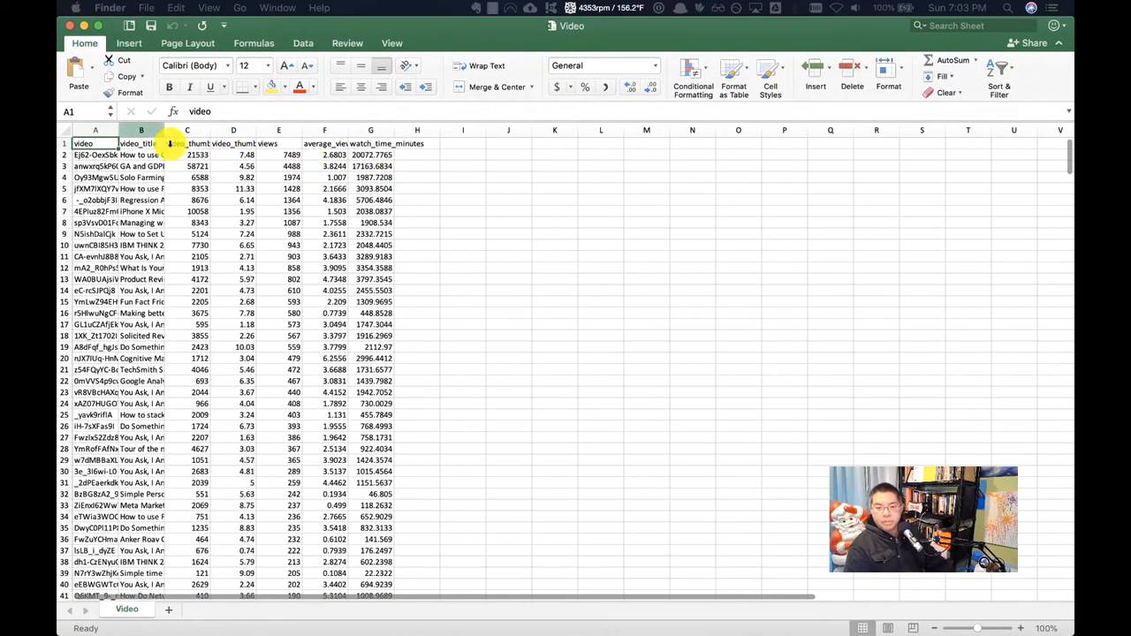
# Select the metric columns from C onward so only video and video_title remain.
pyautogui.moveTo(168, 131); pyautogui.dragTo(181, 131)
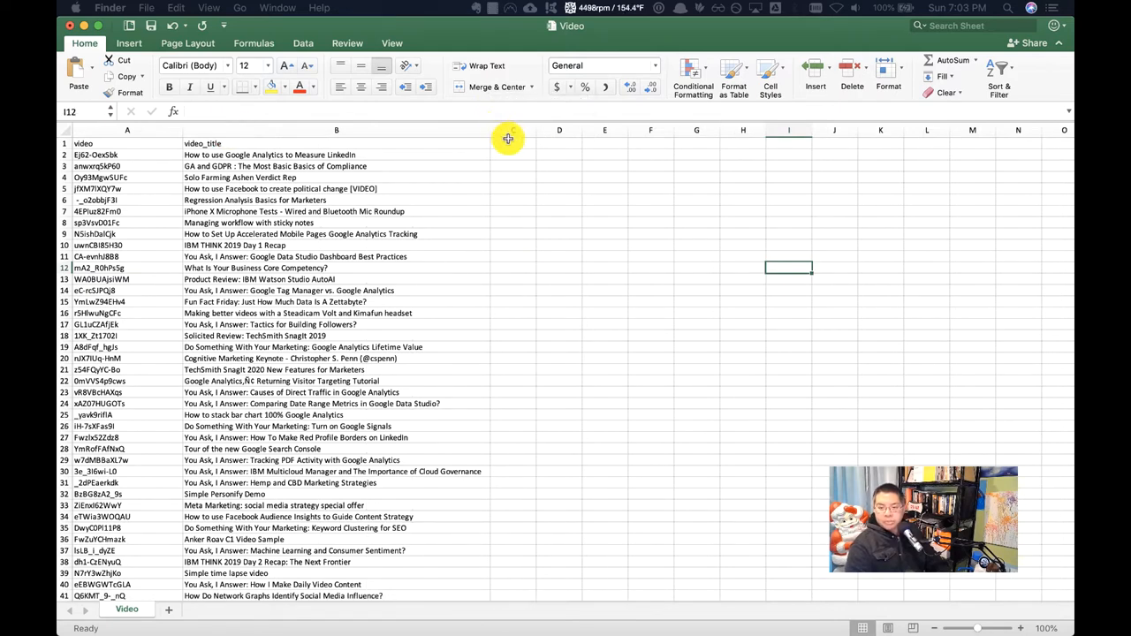
# Enter topic headings Google Analytics, Data Science/& AI and Social beside the titles.
pyautogui.click(512, 141)
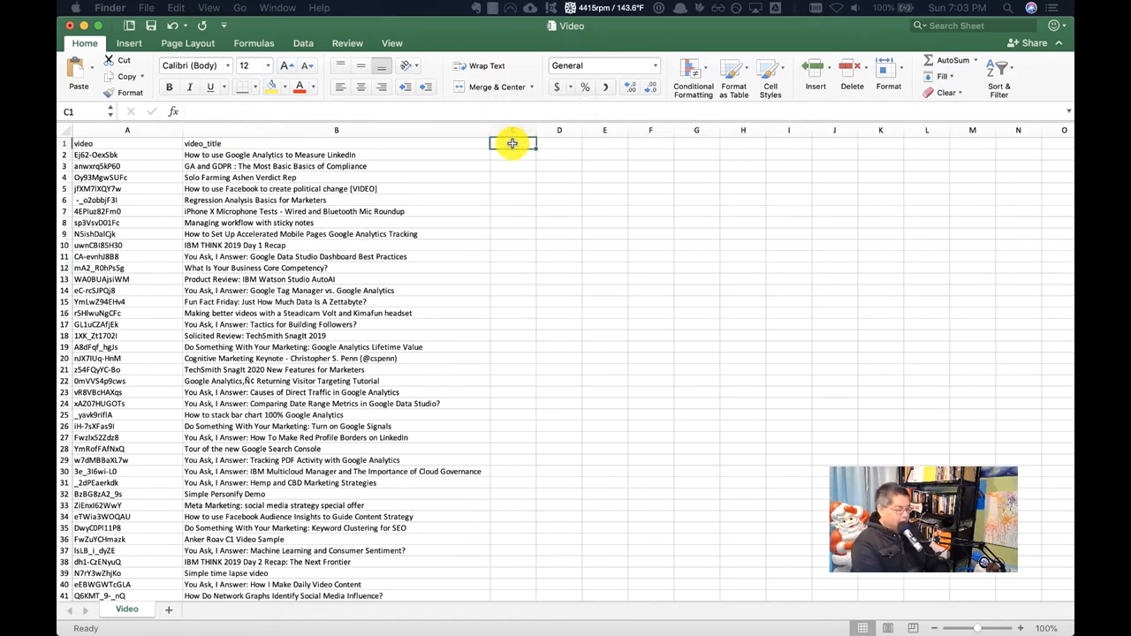
pyautogui.write('Google Analyt')
pyautogui.click(560, 143)
pyautogui.write('IBM')
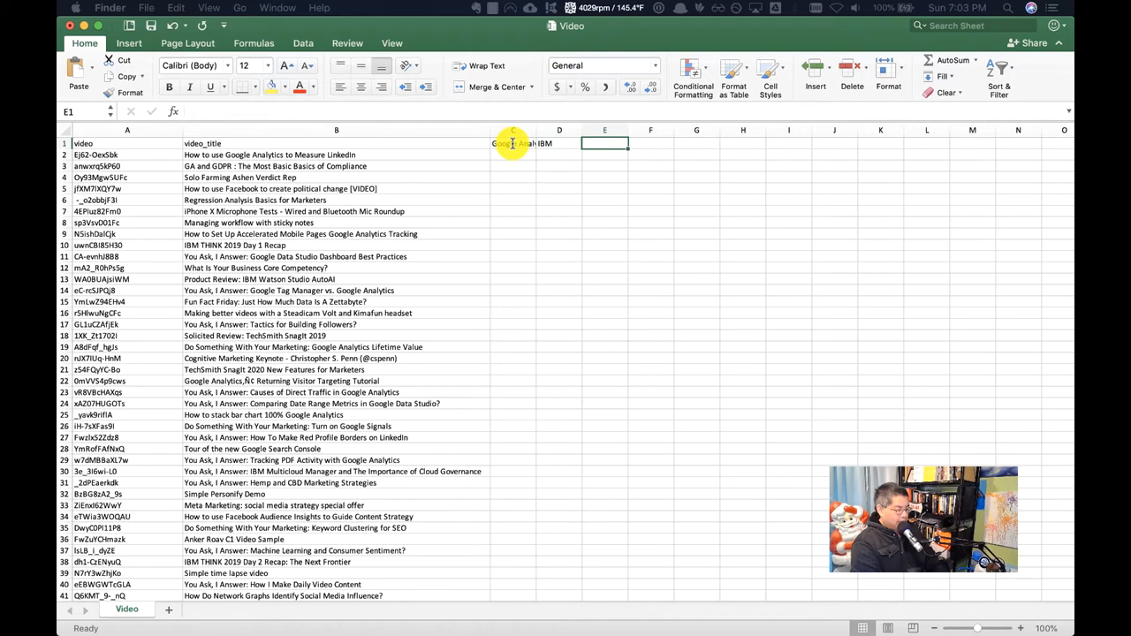
pyautogui.write('Data Science/')
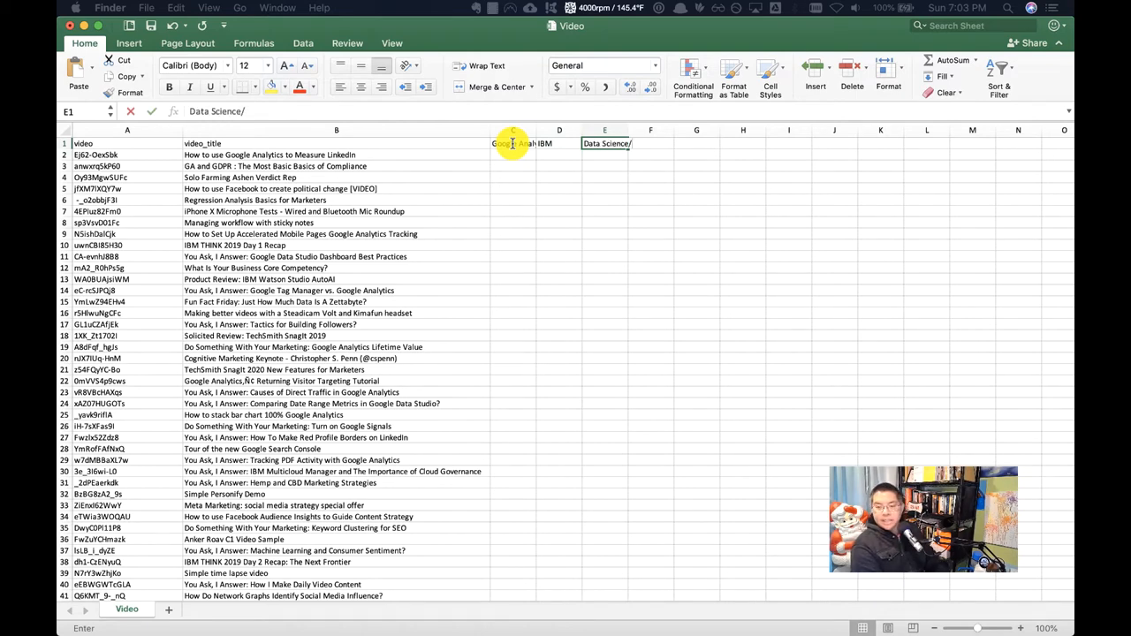
pyautogui.write('& AI')
pyautogui.click(651, 143)
pyautogui.write('Social')
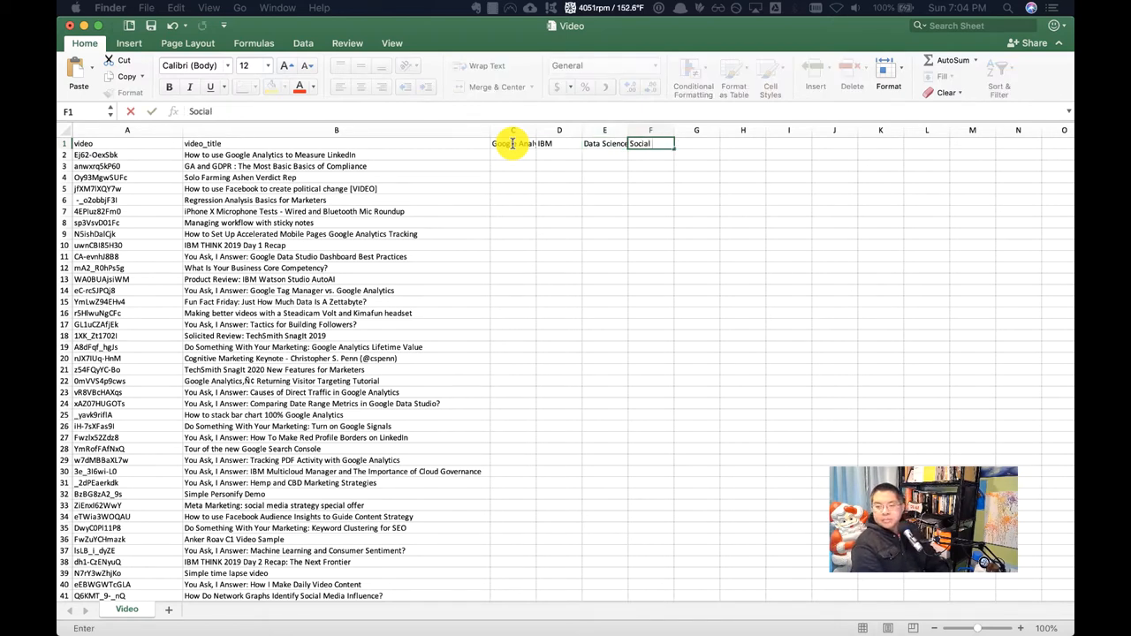
pyautogui.write(' Media')
pyautogui.press('Return')
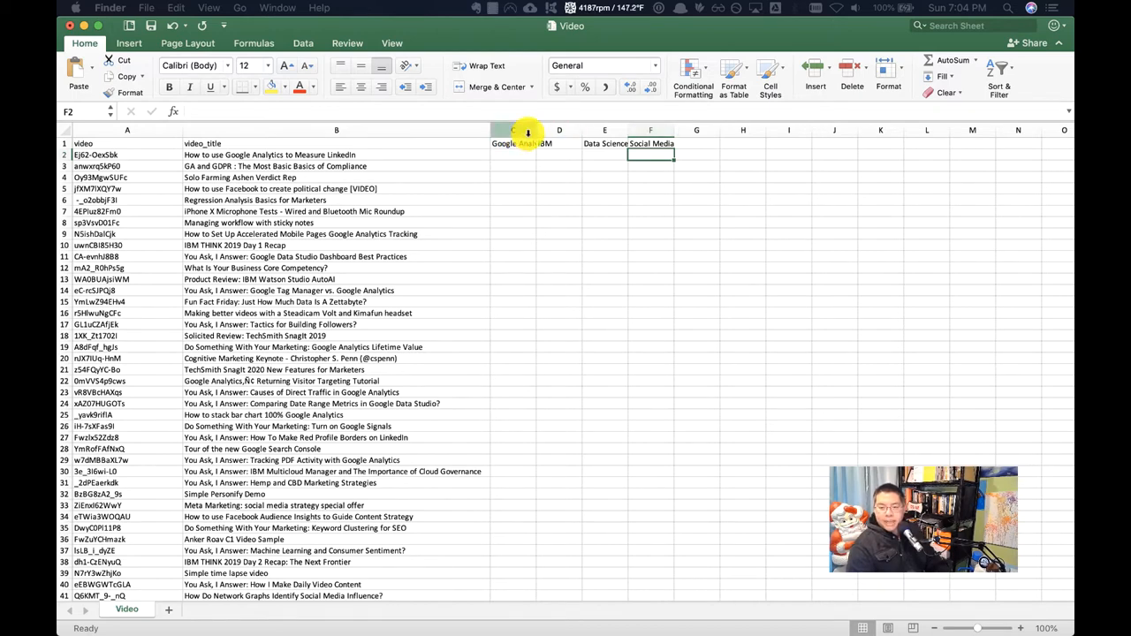
# Build =COUNTIF(B2,"*Google Analytics*")+COUNTIF(B2,...) summing several topic terms in C2.
pyautogui.click(512, 156)
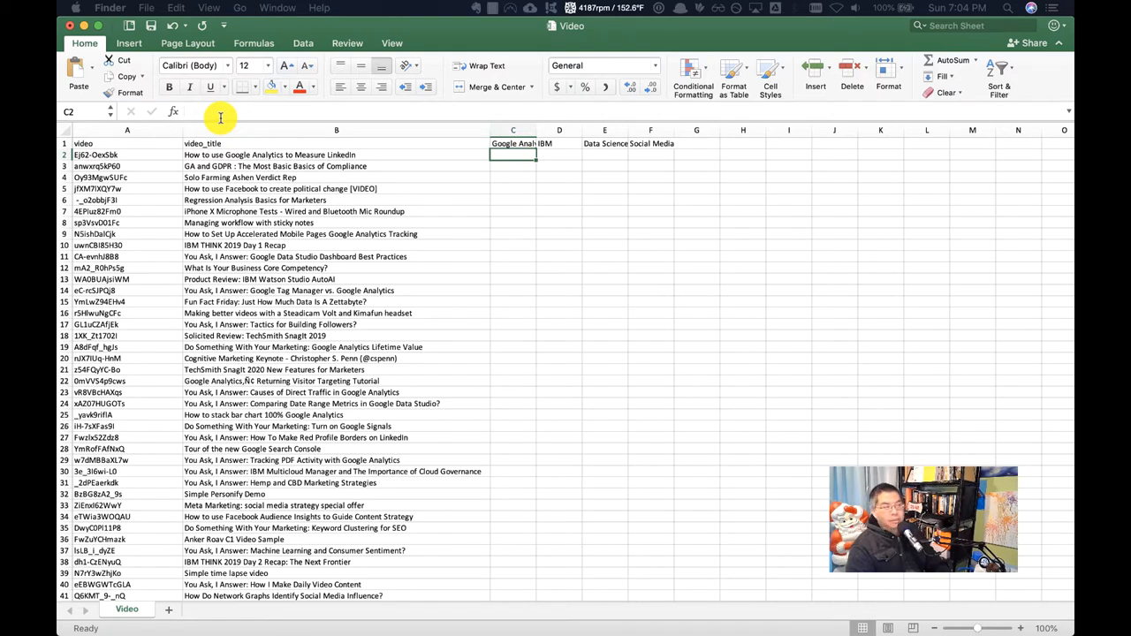
pyautogui.moveTo(221, 116)
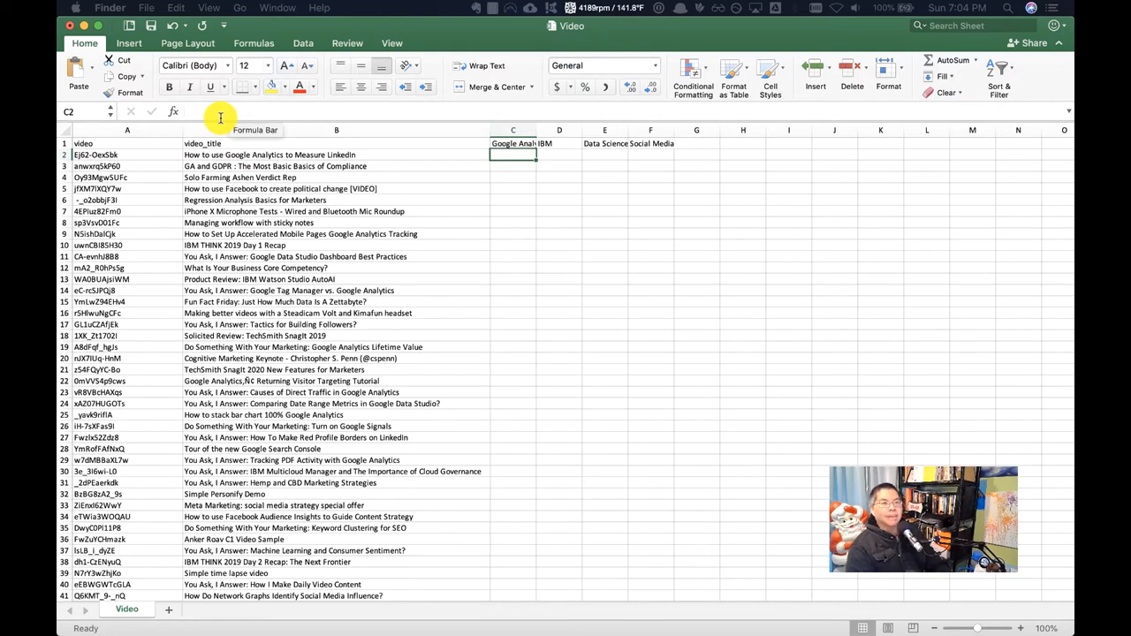
pyautogui.moveTo(438, 162)
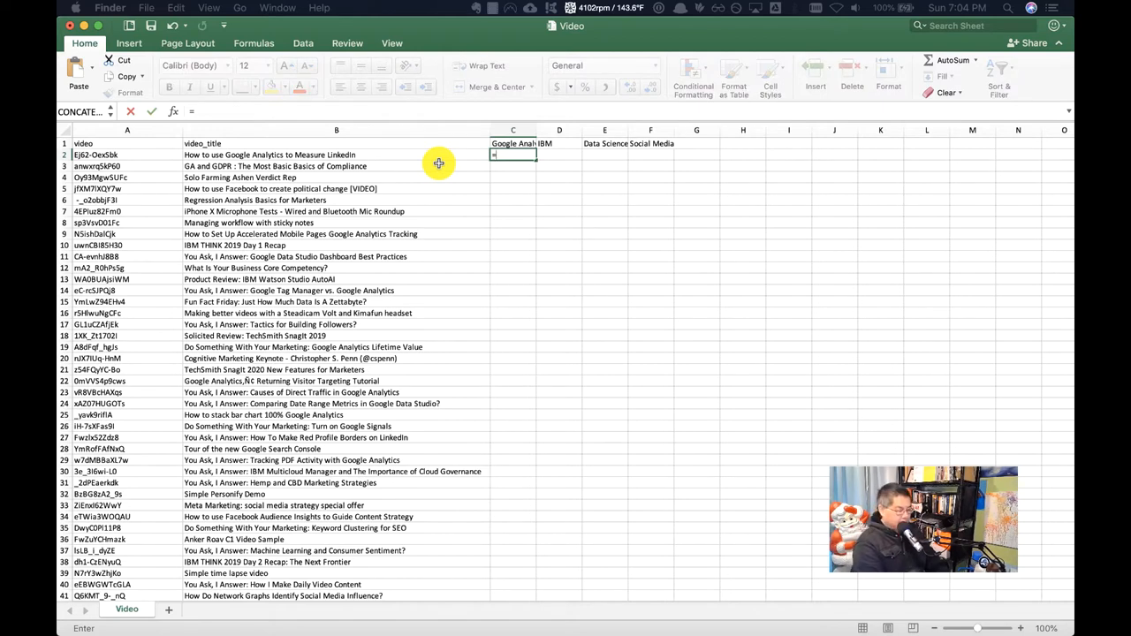
pyautogui.write('=countif(')
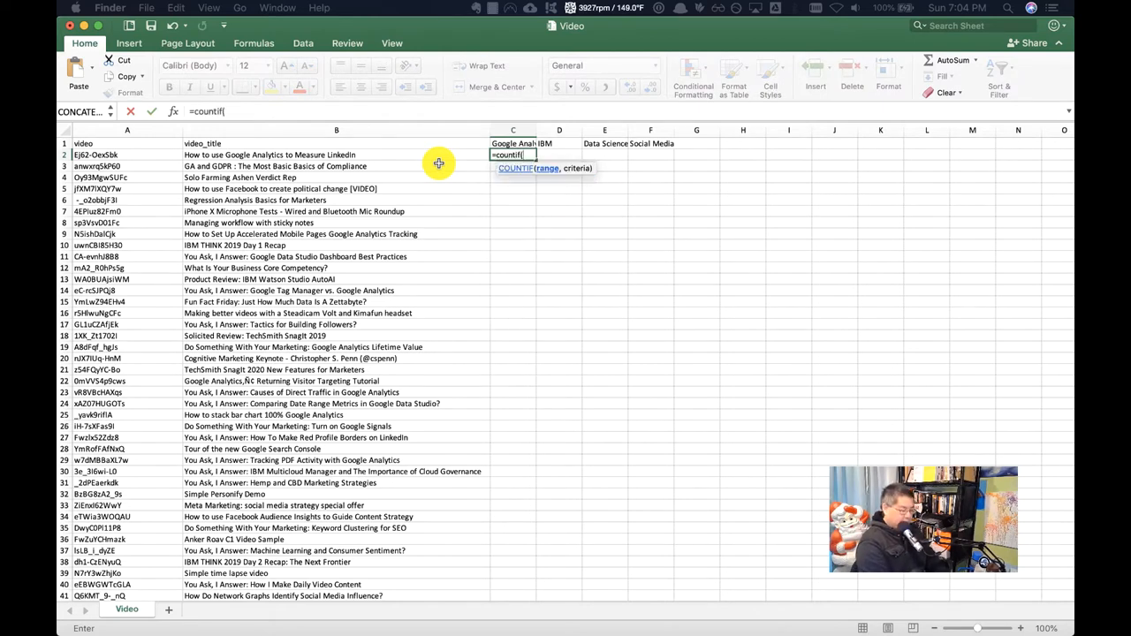
pyautogui.click(336, 156)
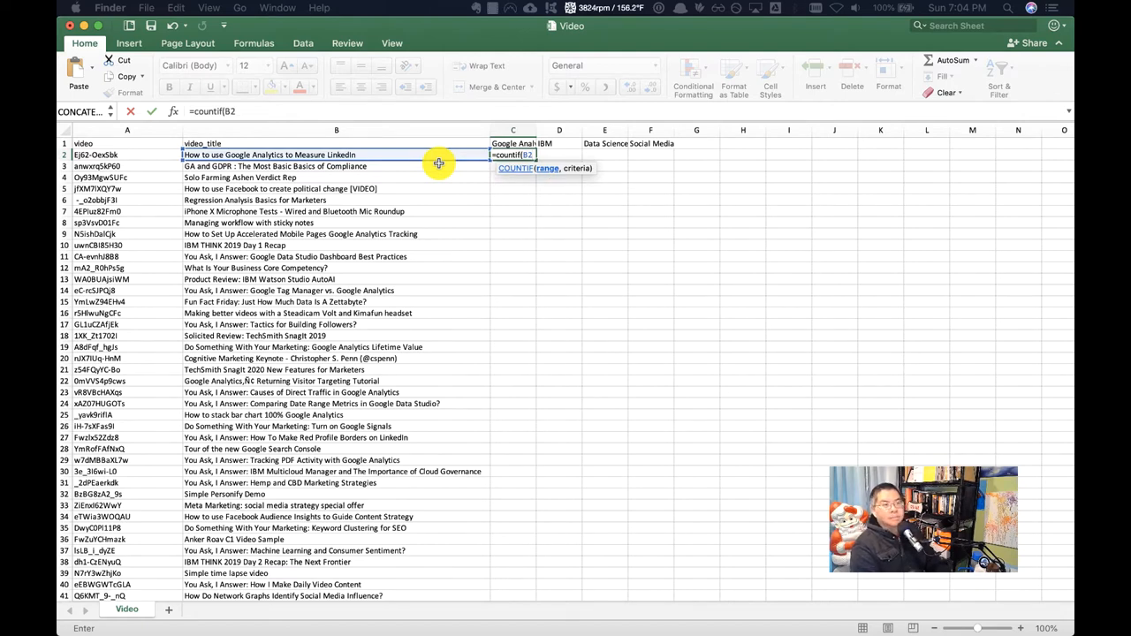
pyautogui.write(',"')
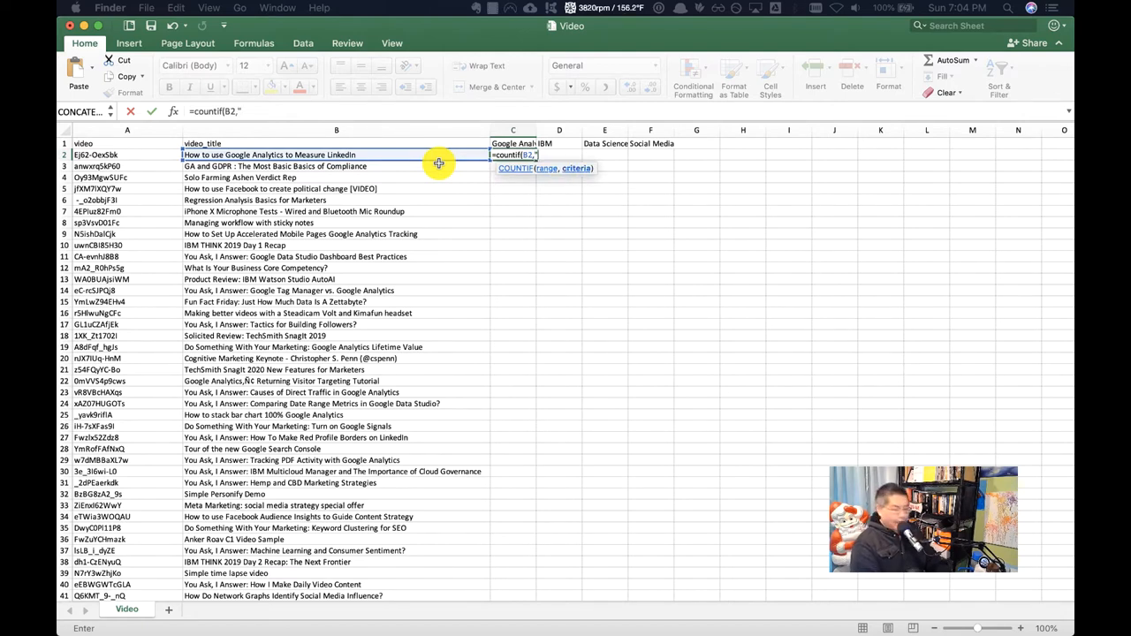
pyautogui.write('*Google A')
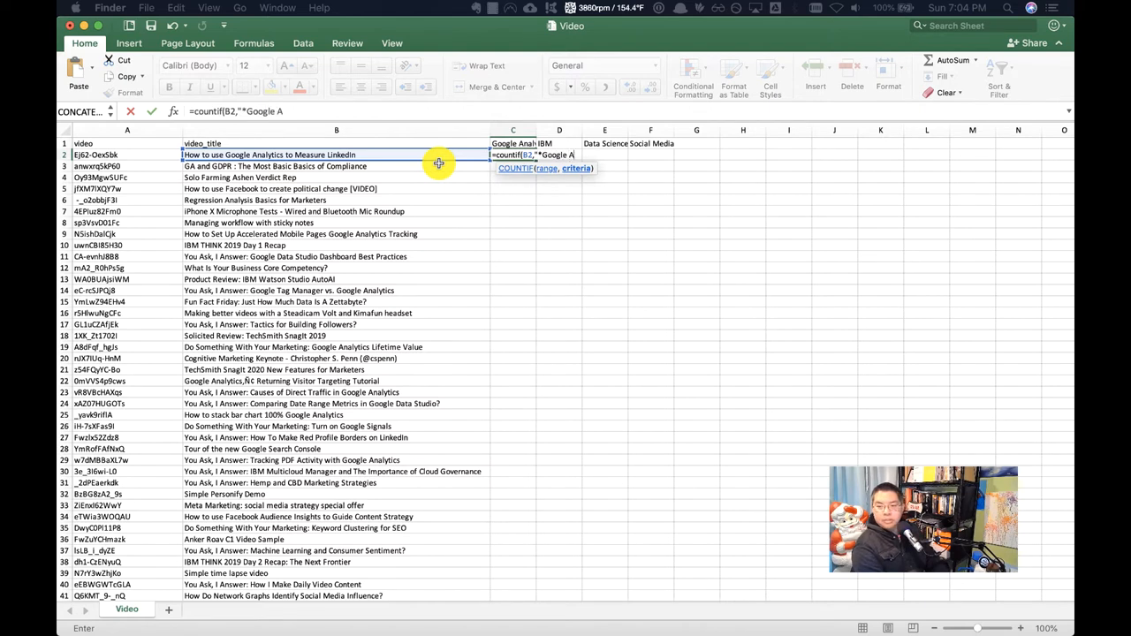
pyautogui.write('nalytics*')
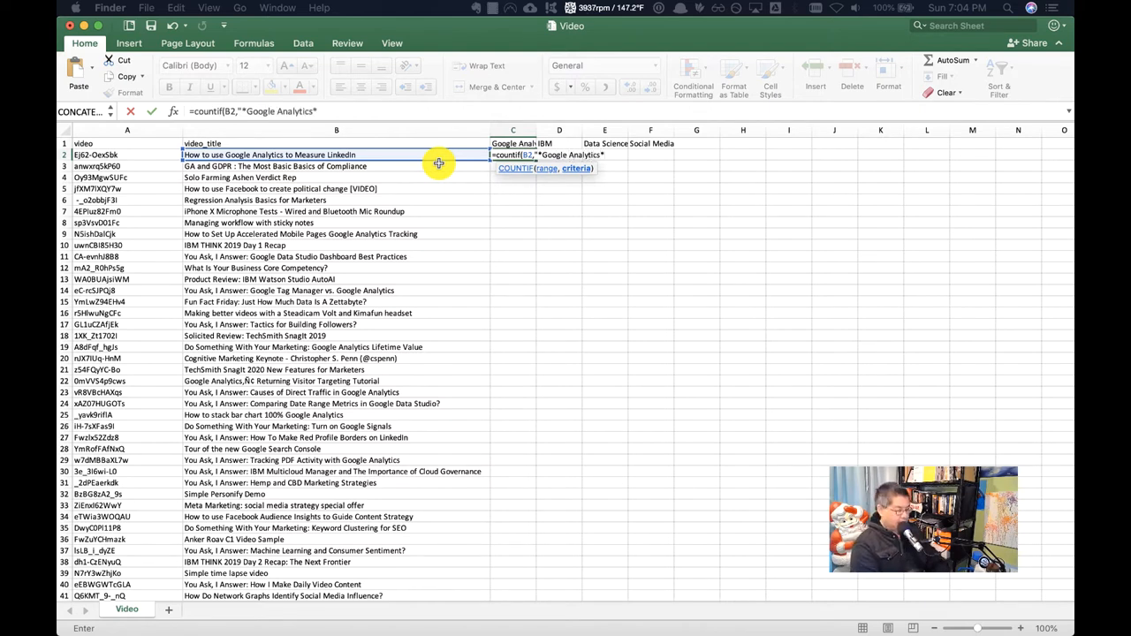
pyautogui.write('*')
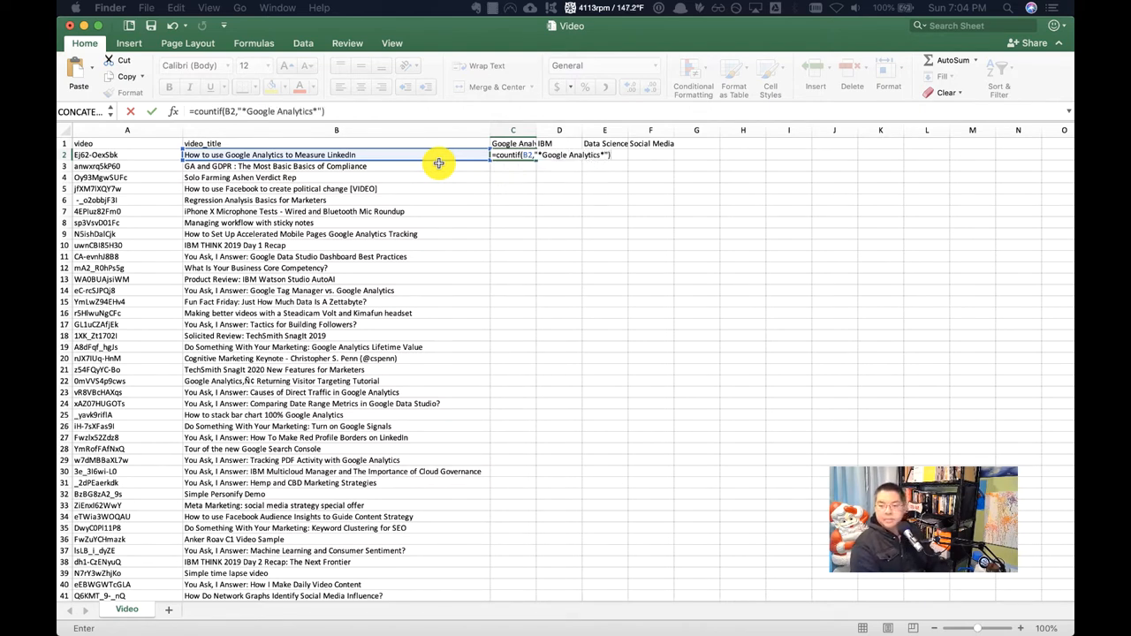
pyautogui.write('+')
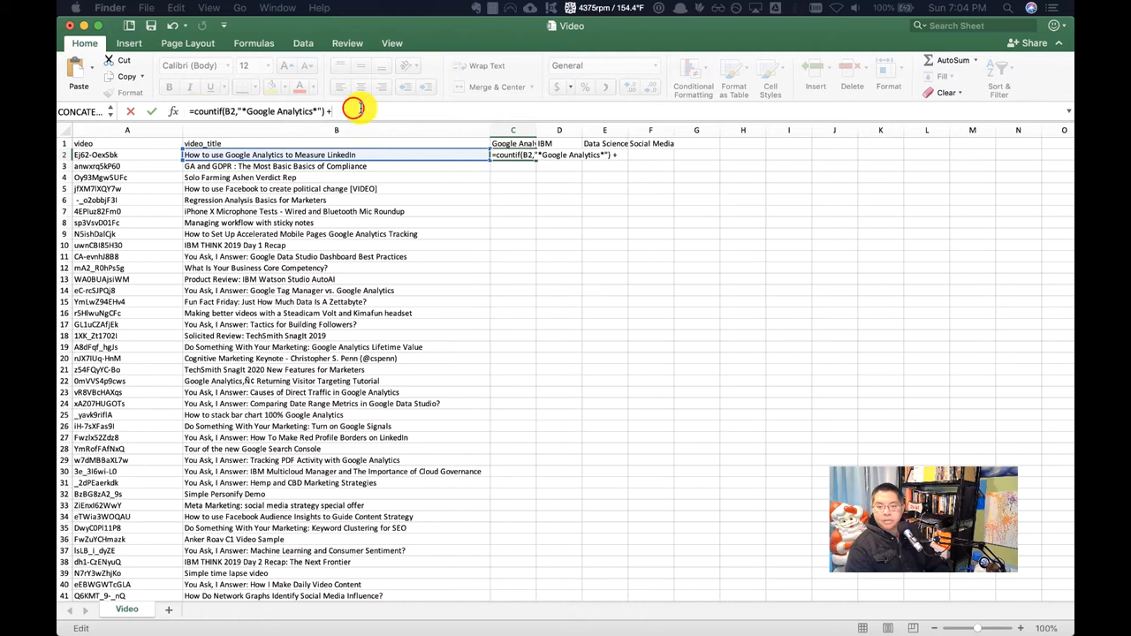
pyautogui.write('+countif(B2,"*Google Analytics*")')
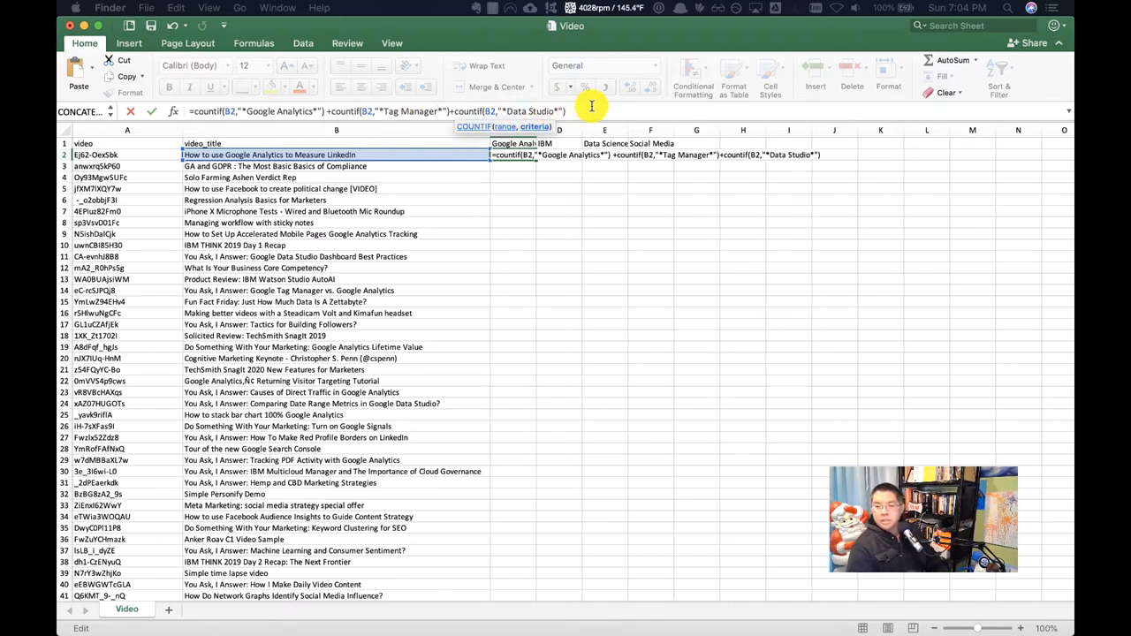
pyautogui.write('+ countif(B2,"*Google Analytics*")')
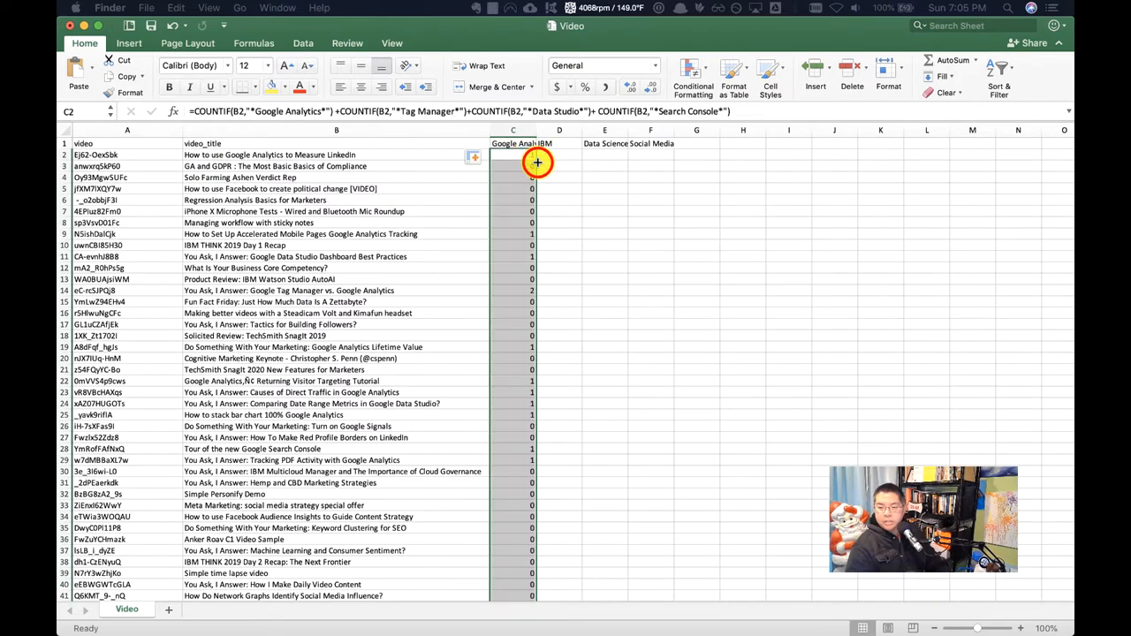
# Enter =COUNTIF(B2,"*Data Science*")+COUNTIF(B2,"*AI*") for the first title.
pyautogui.click(558, 156)
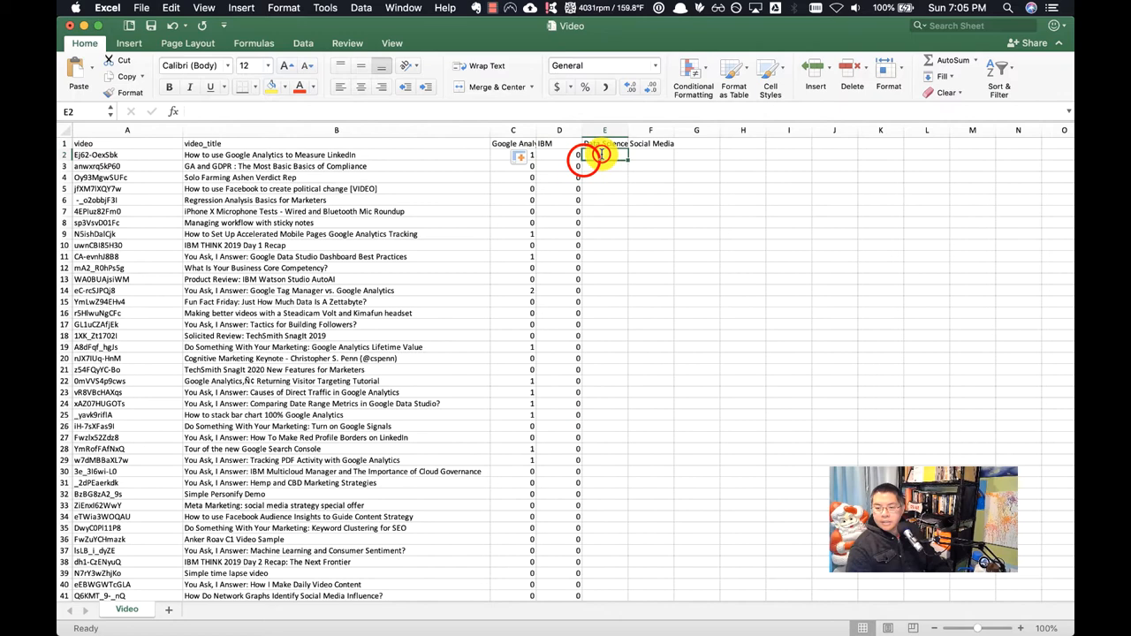
pyautogui.write('=')
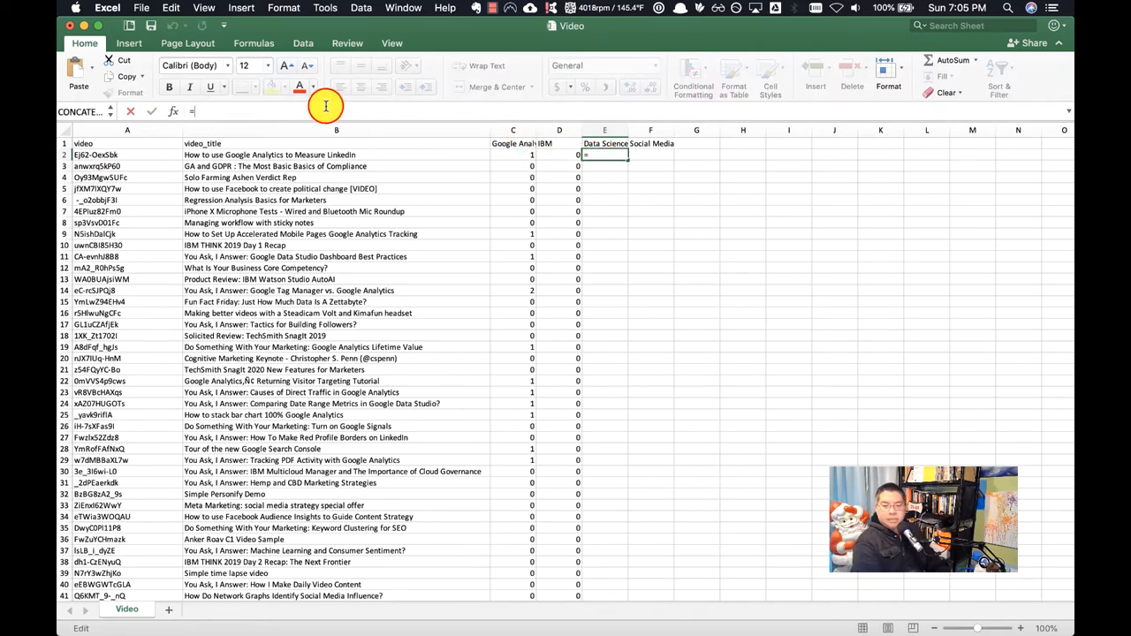
pyautogui.write('countif(')
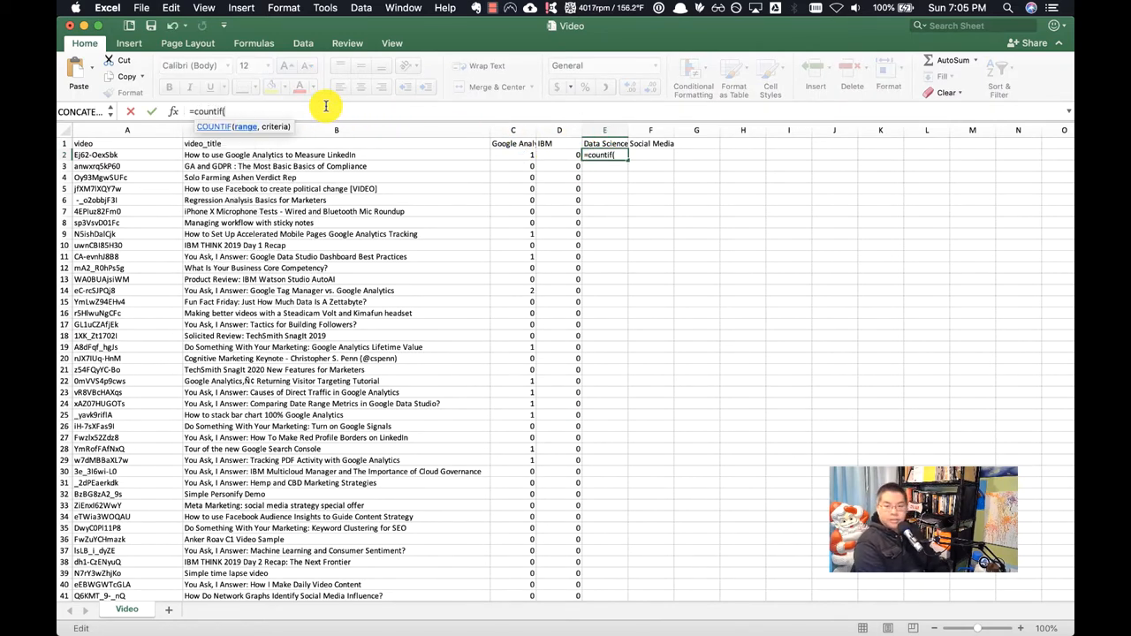
pyautogui.click(336, 155)
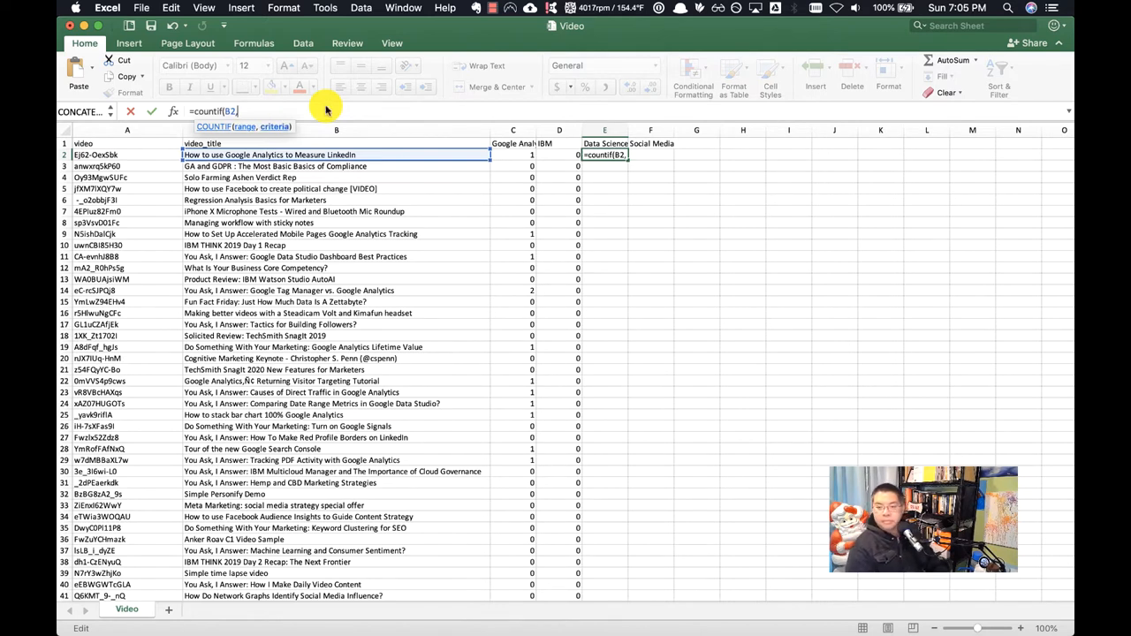
pyautogui.write(',"')
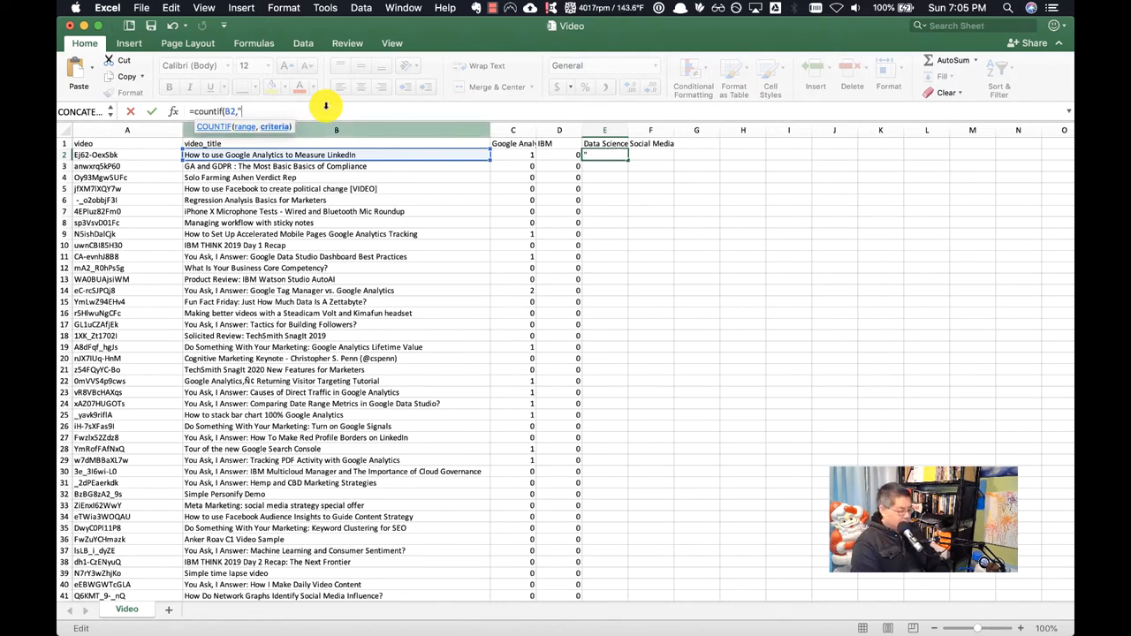
pyautogui.write('*Data Sci')
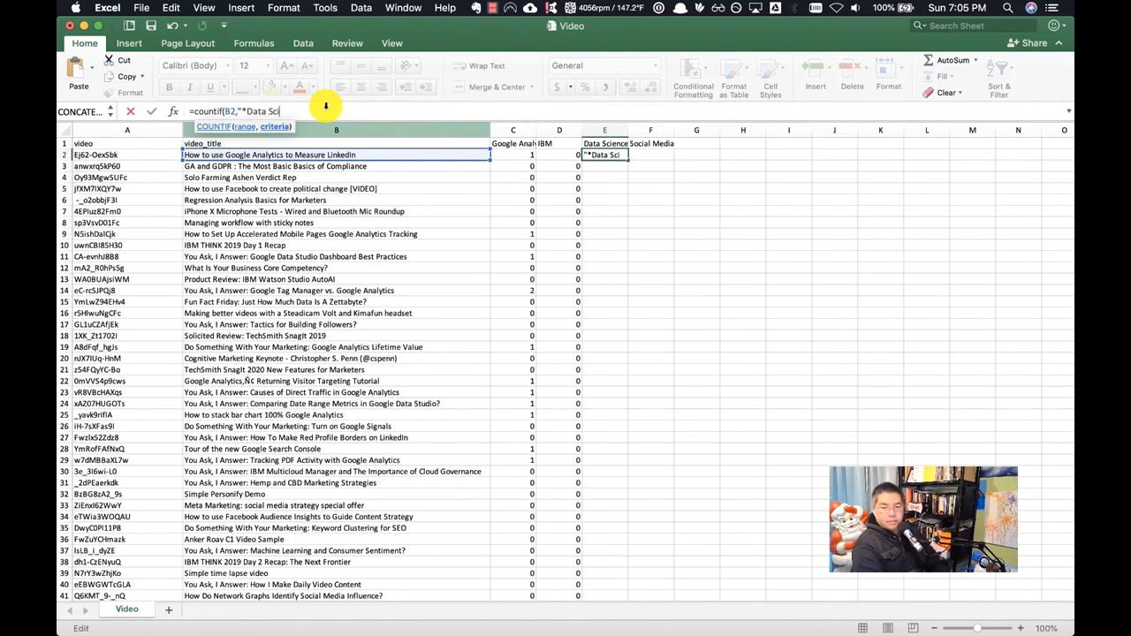
pyautogui.write('ence*")+countif(B2,"*Data Science*")')
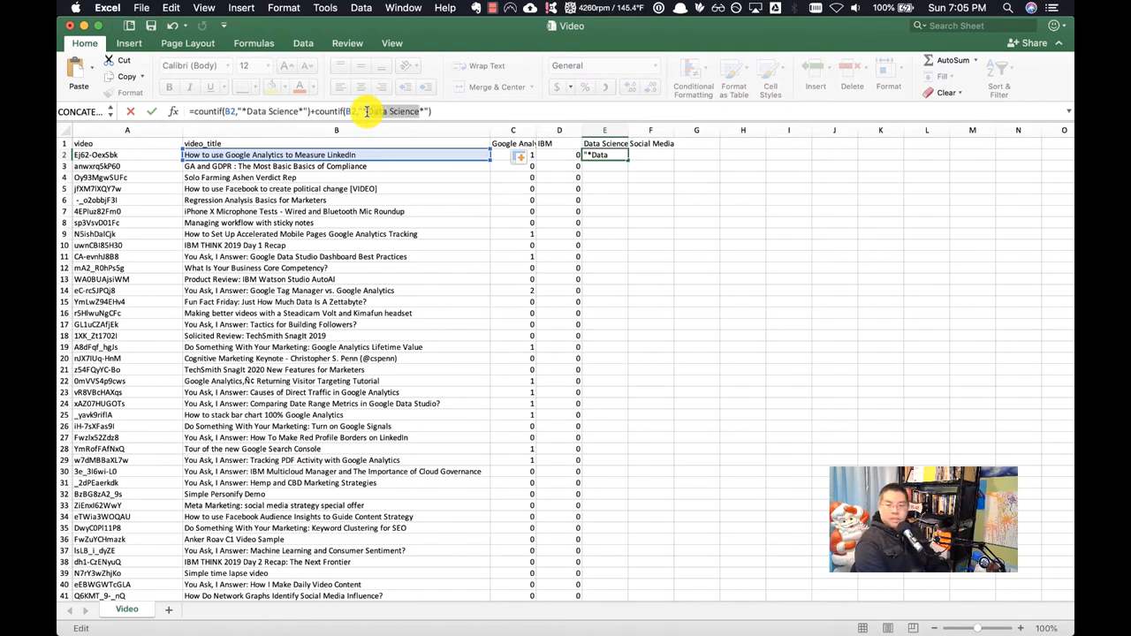
pyautogui.write('AI')
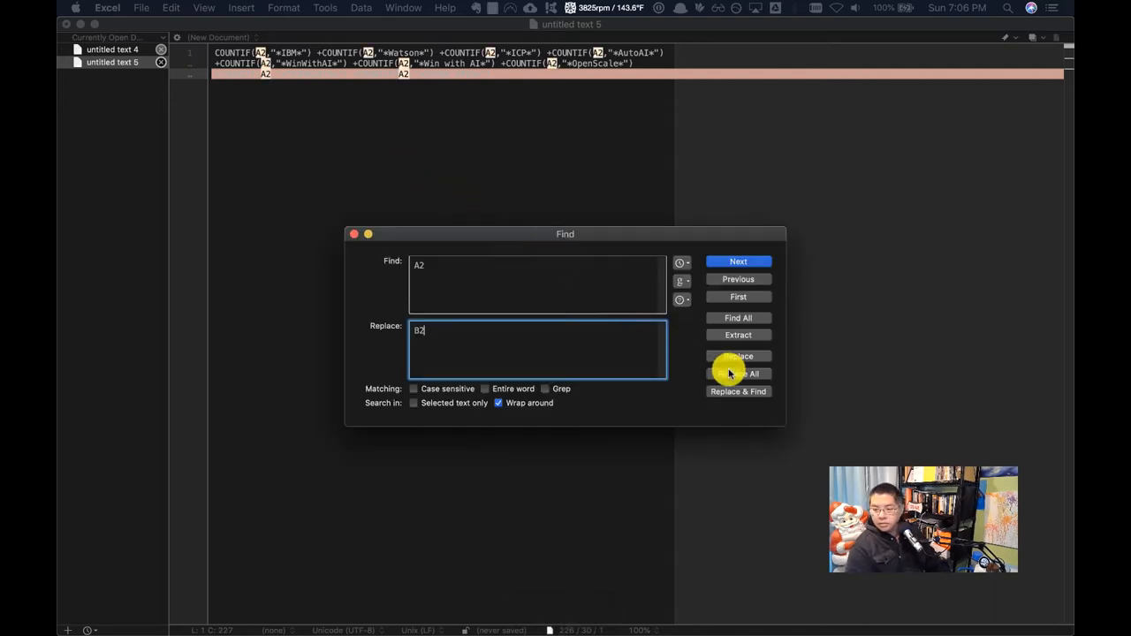
# Replace all A2 references in the IBM formula text with B2.
pyautogui.click(739, 373)
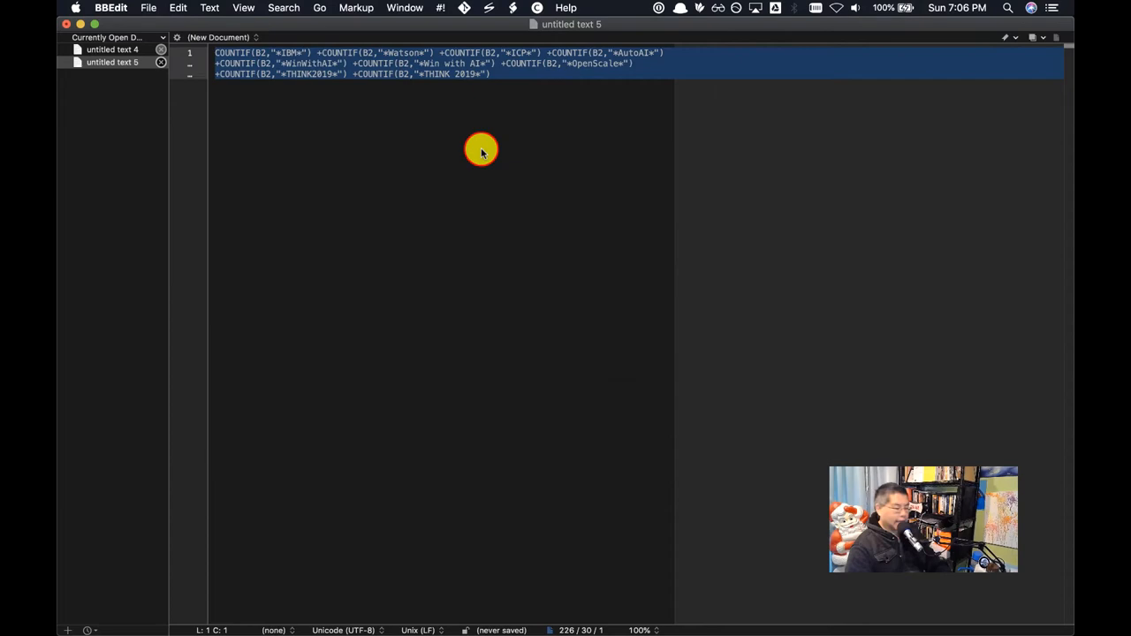
pyautogui.moveTo(481, 149)
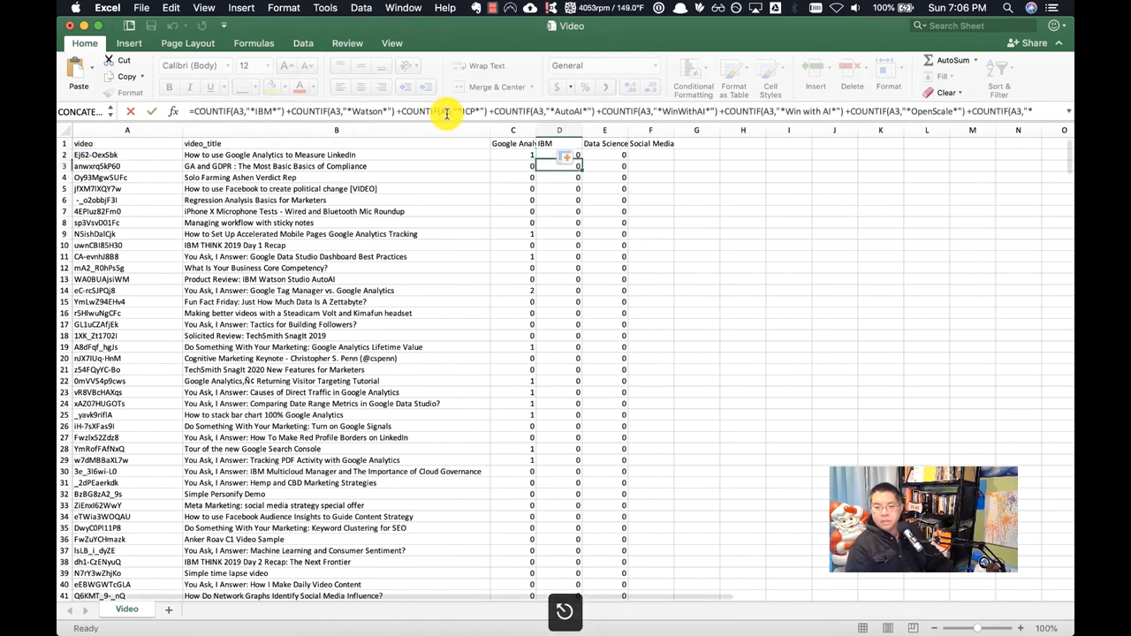
# Review the filled IBM and Data Science formulas on several rows, ending at the Social Media column.
pyautogui.click(559, 156)
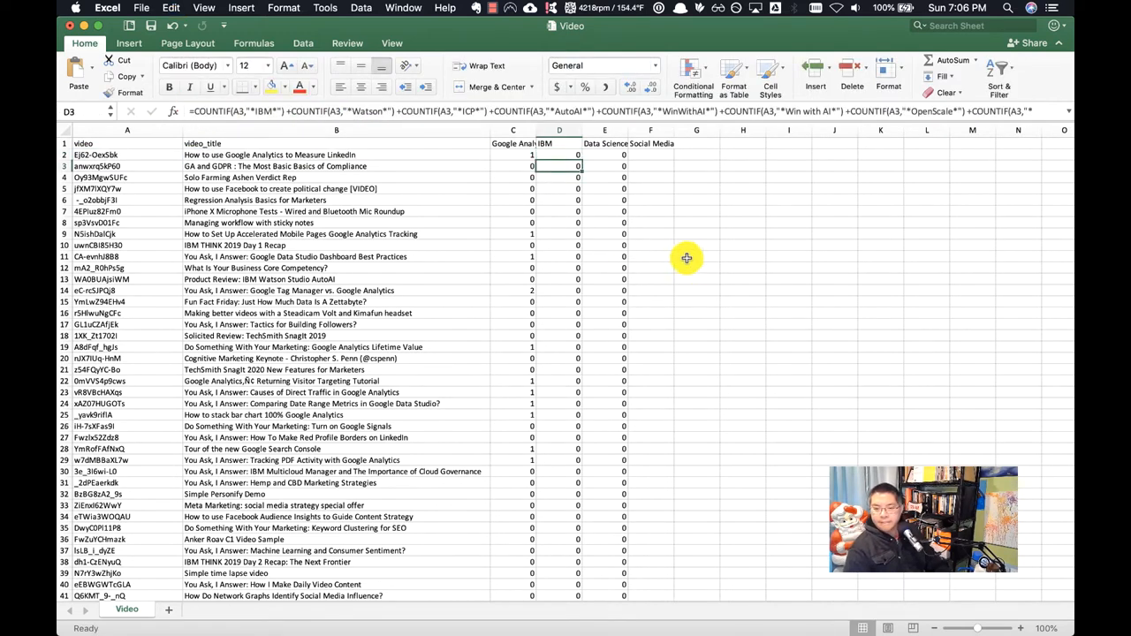
pyautogui.click(558, 155)
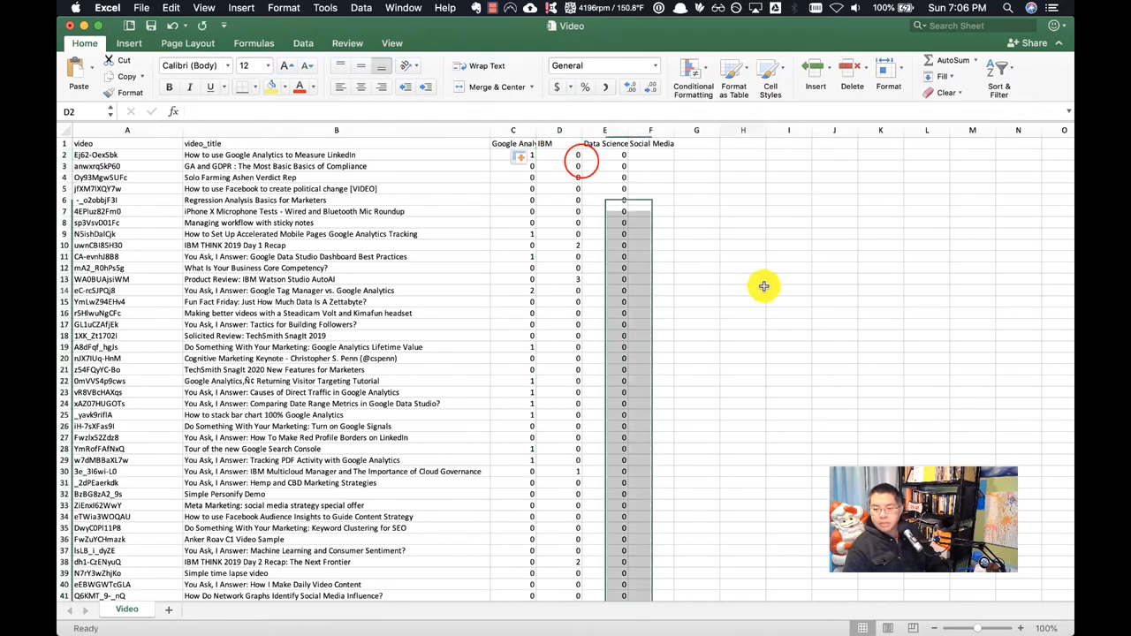
pyautogui.click(742, 290)
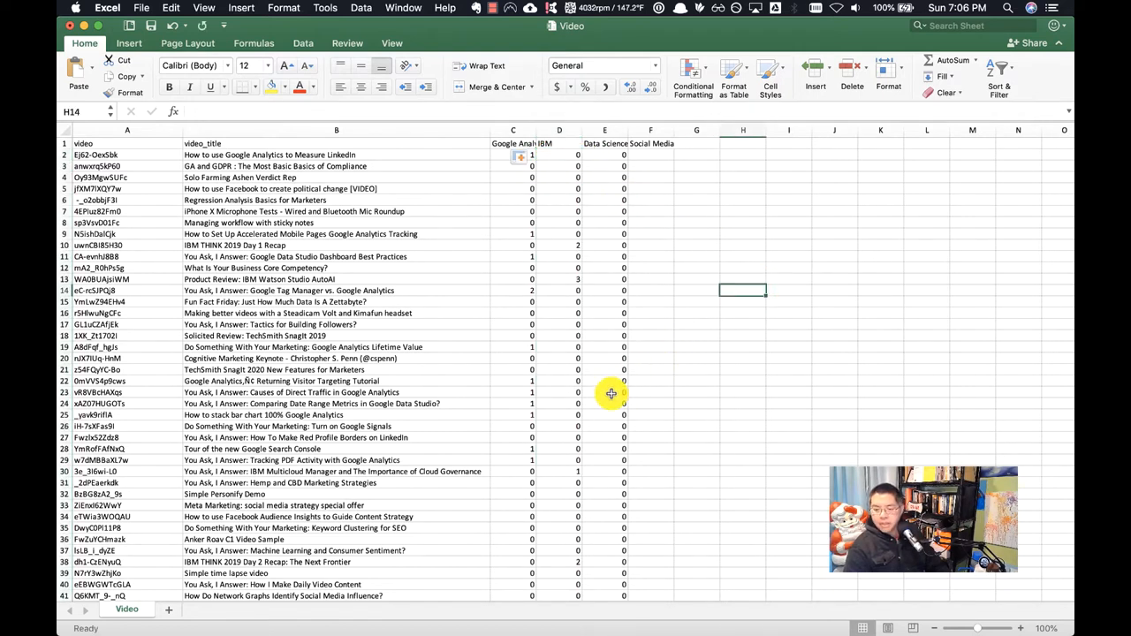
pyautogui.click(604, 393)
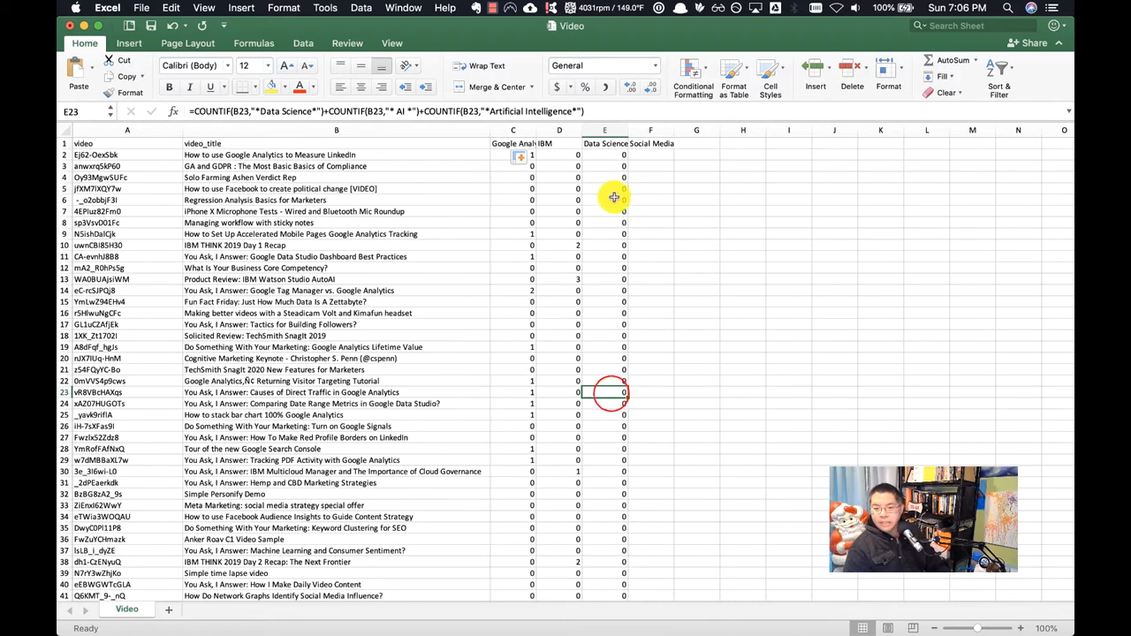
pyautogui.click(604, 155)
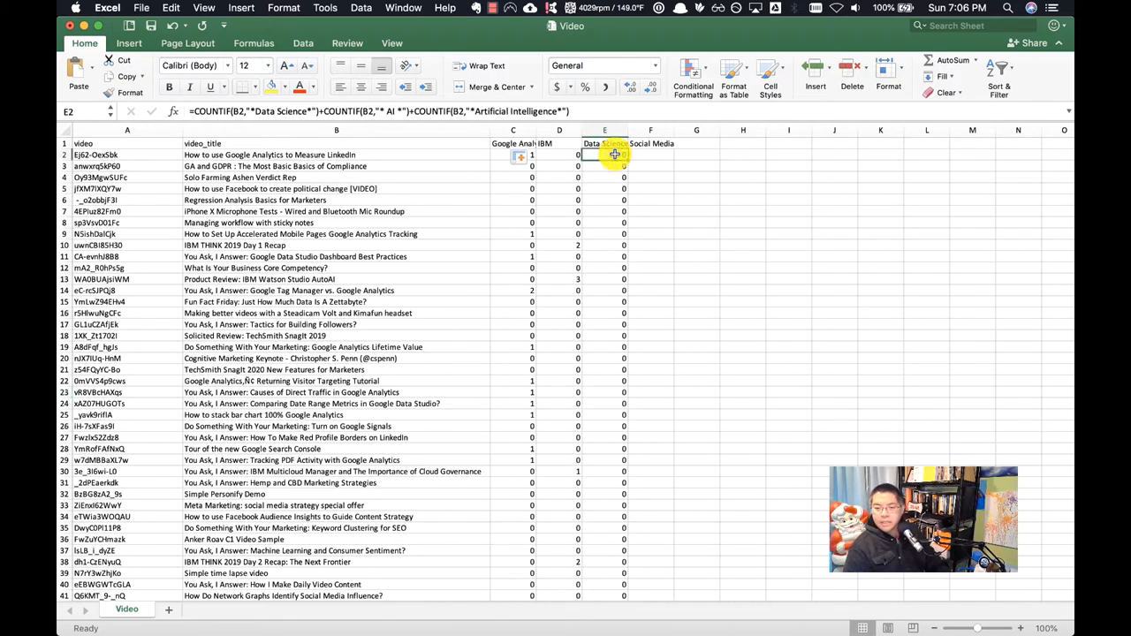
pyautogui.click(650, 156)
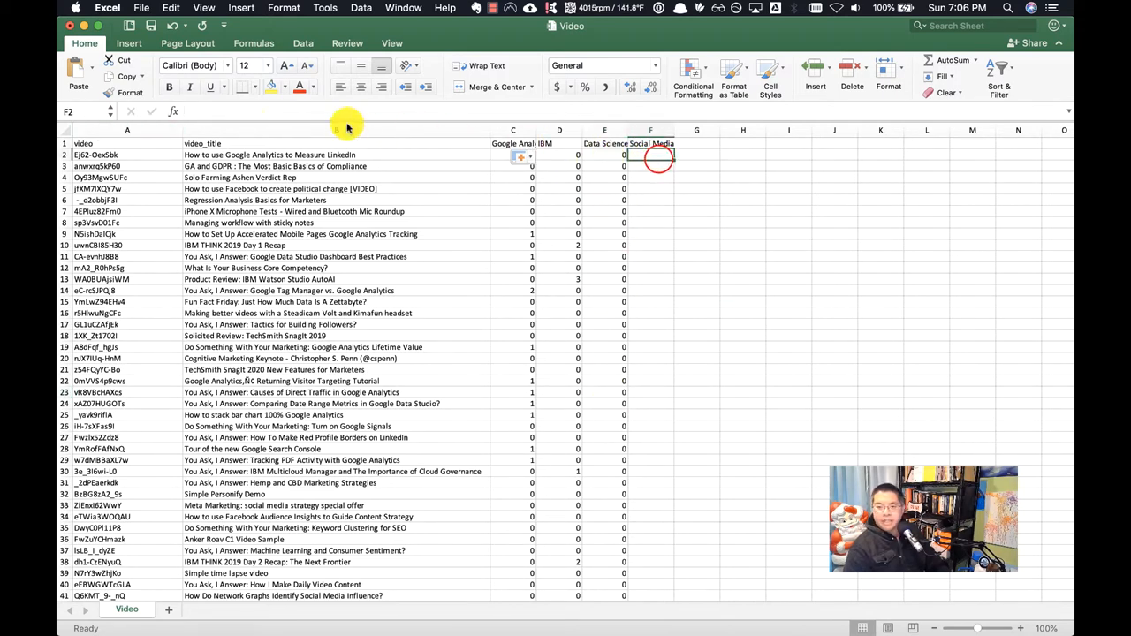
# Enter the COUNTIF formula in F2 matching Facebook, Twitter, LinkedIn, Instagram or Social Media and fill it down.
pyautogui.write('=countif(')
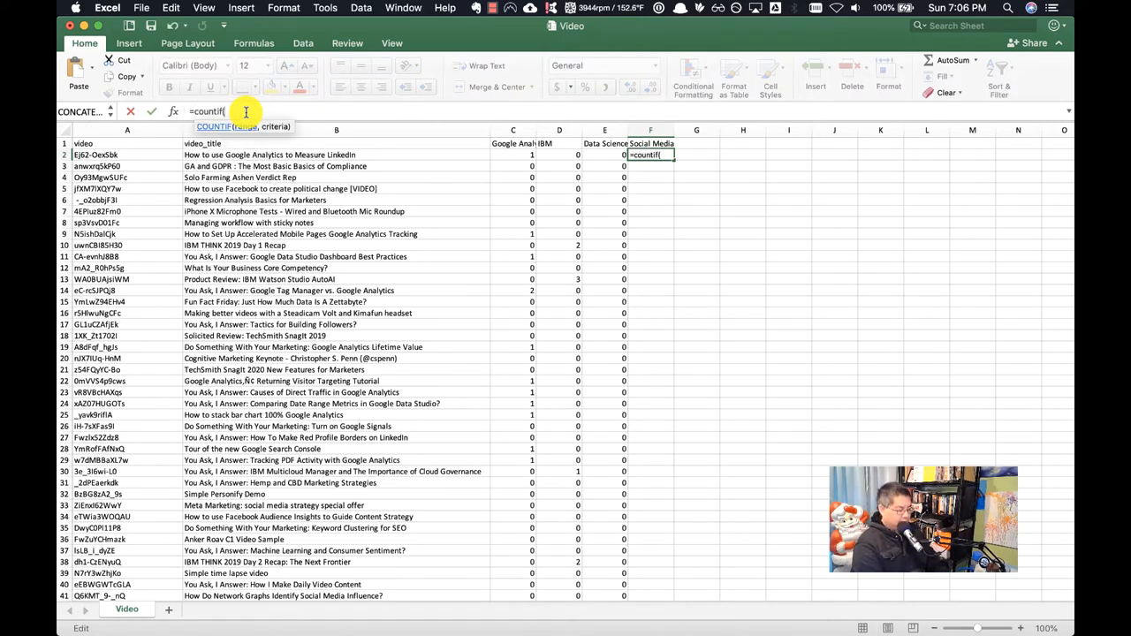
pyautogui.click(335, 155)
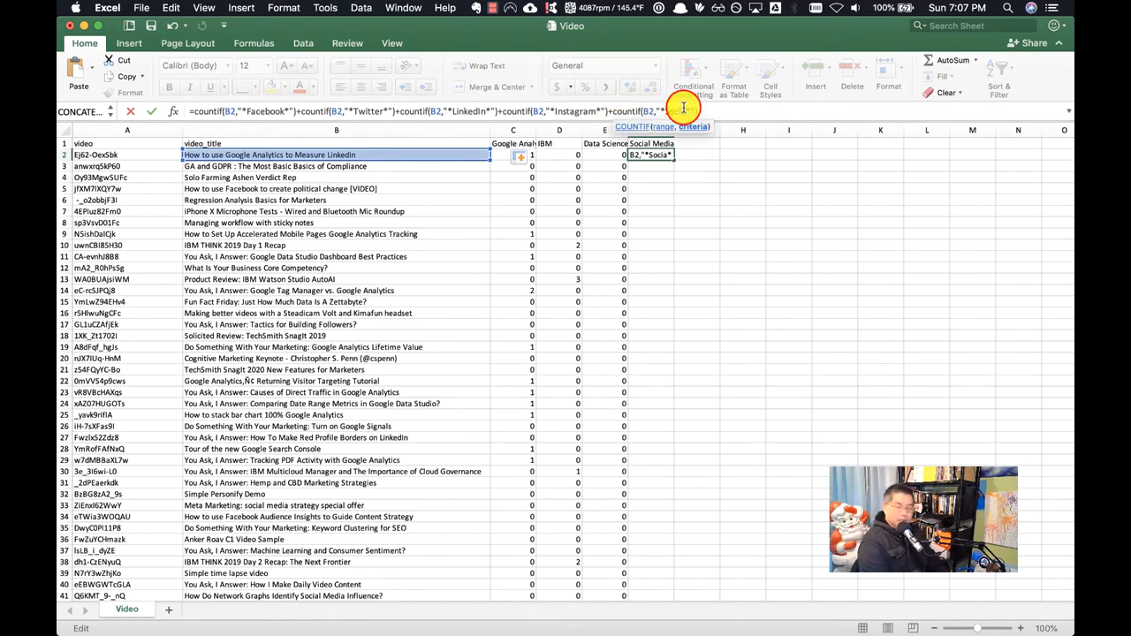
pyautogui.write('Media*")')
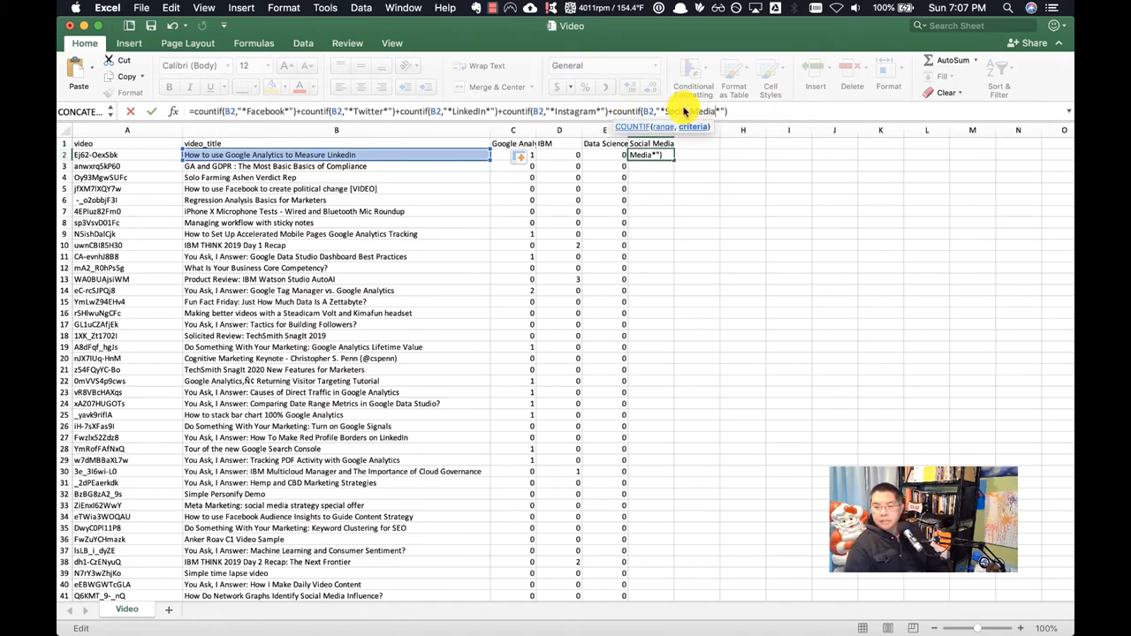
pyautogui.press('Return')
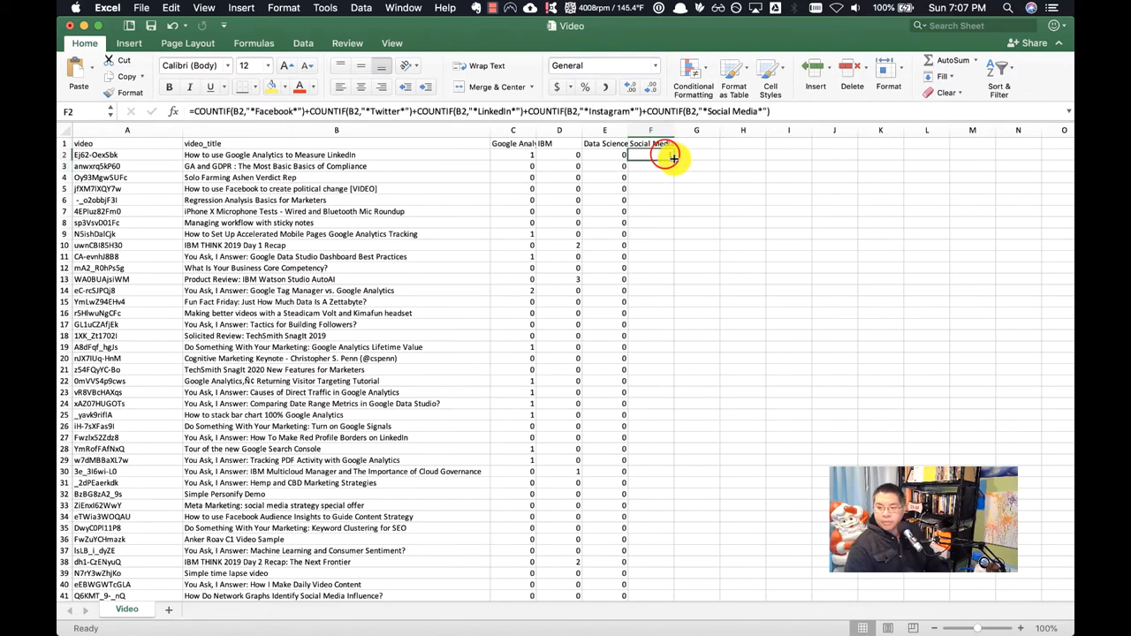
pyautogui.click(834, 212)
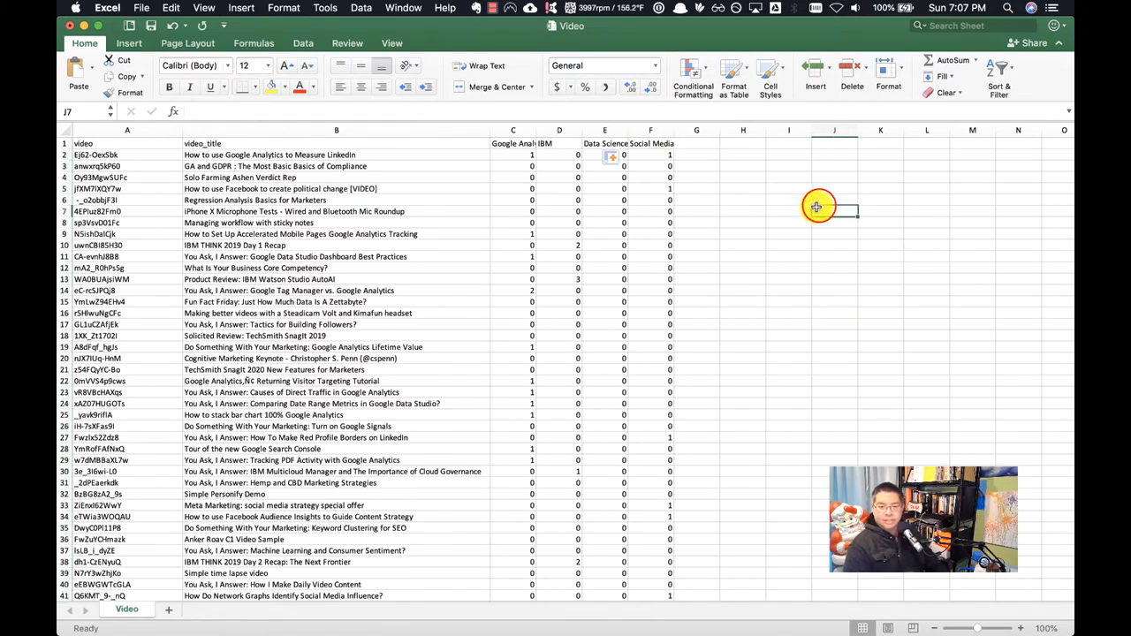
pyautogui.moveTo(703, 177)
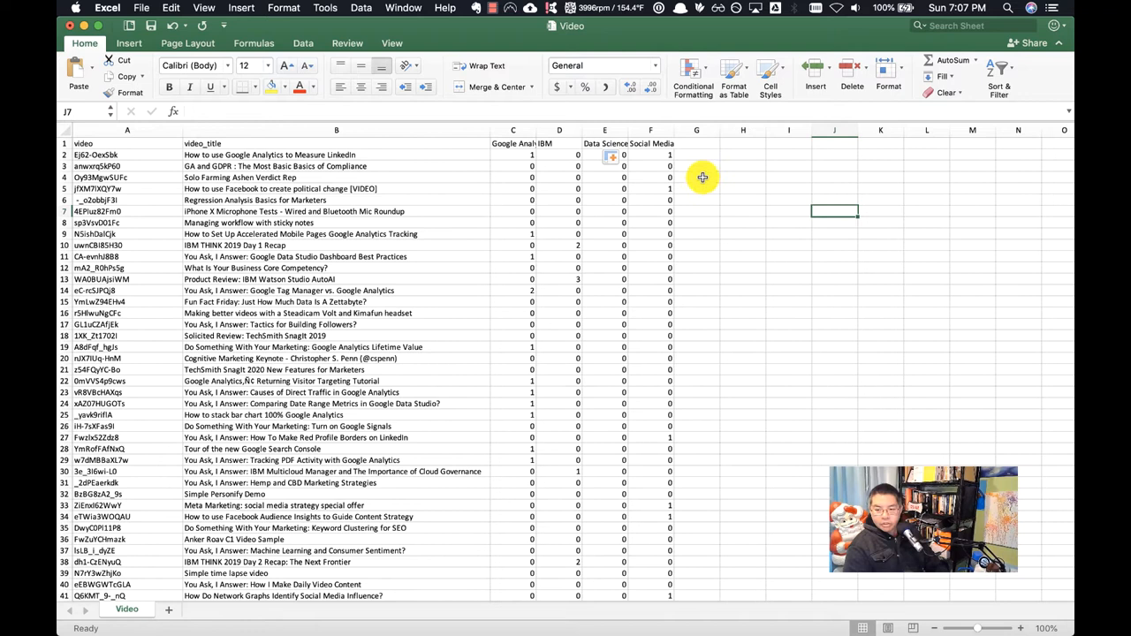
pyautogui.click(512, 131)
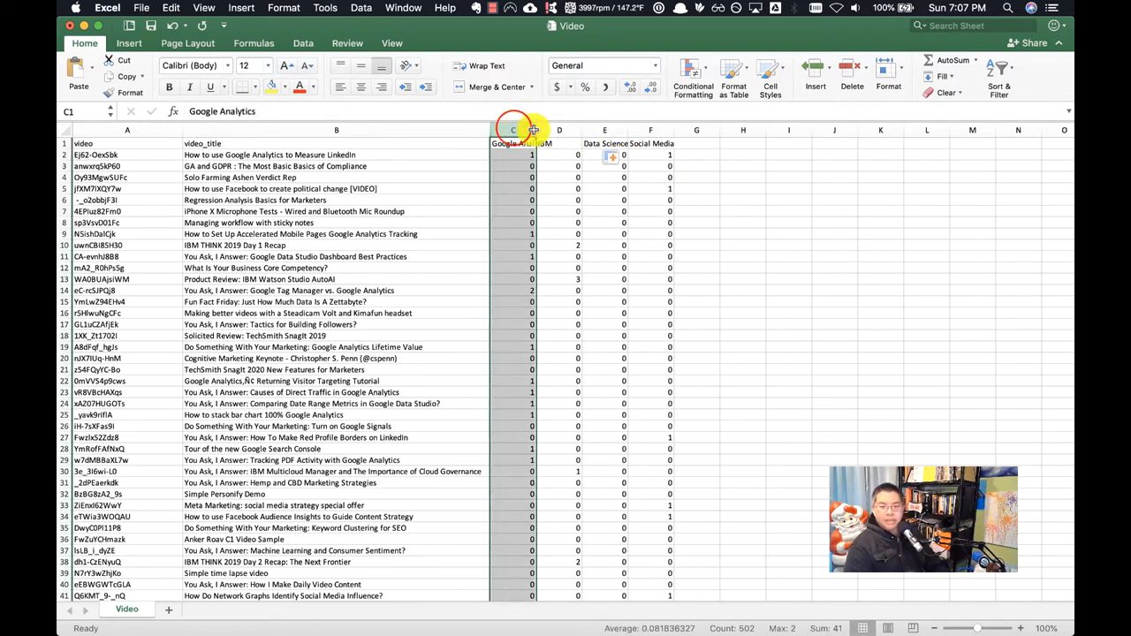
pyautogui.click(696, 143)
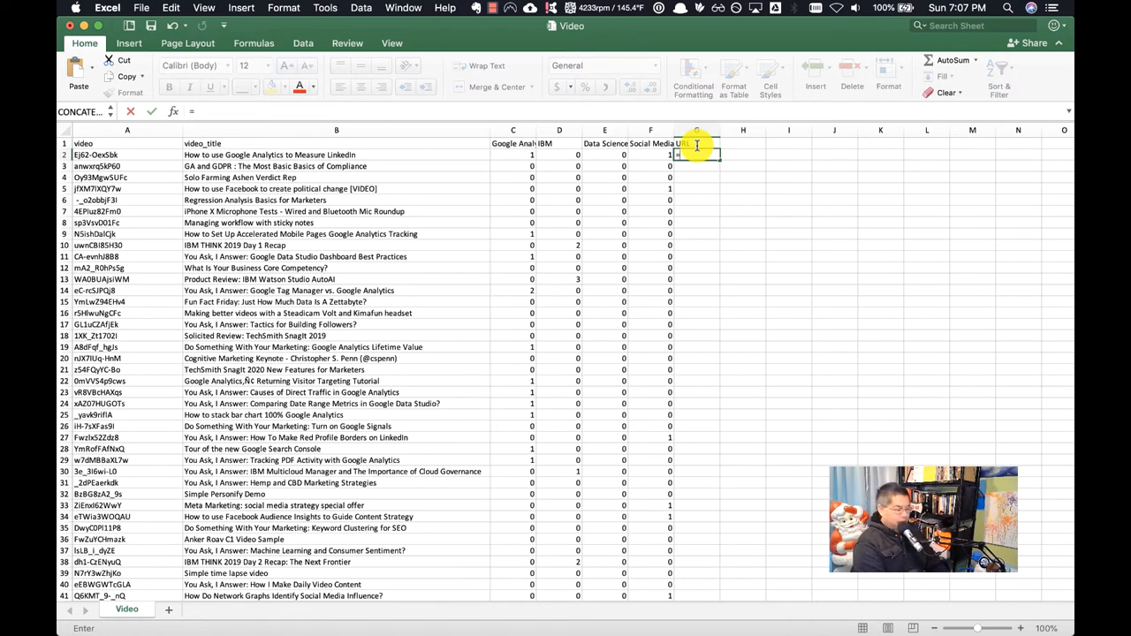
pyautogui.write('=concatenate(')
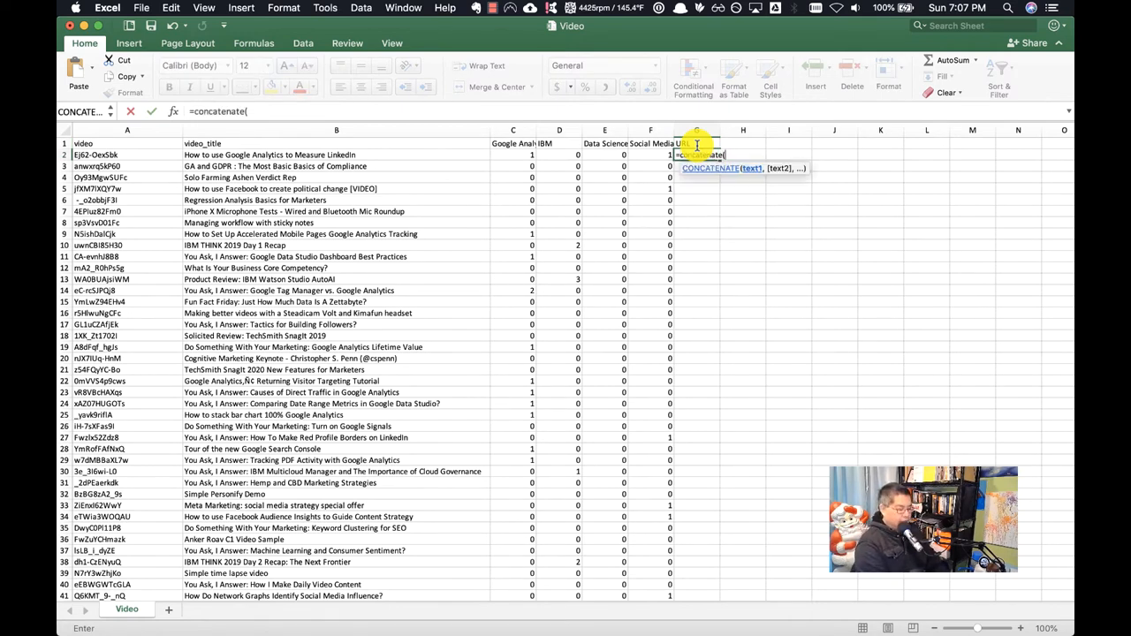
pyautogui.write('"https://www.')
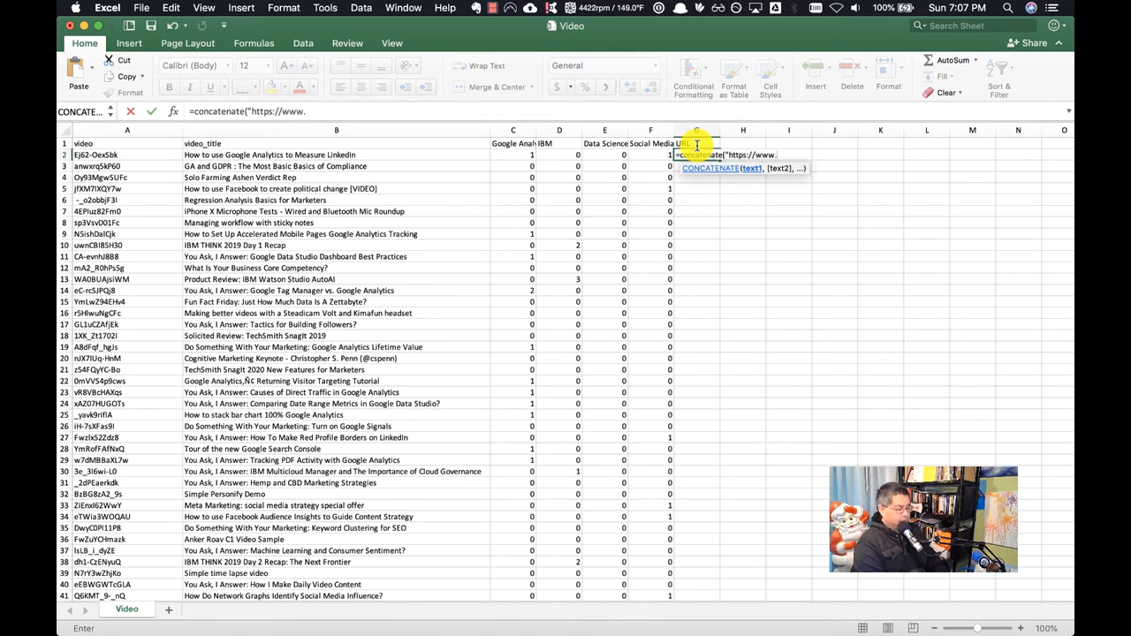
pyautogui.write('youtube.com')
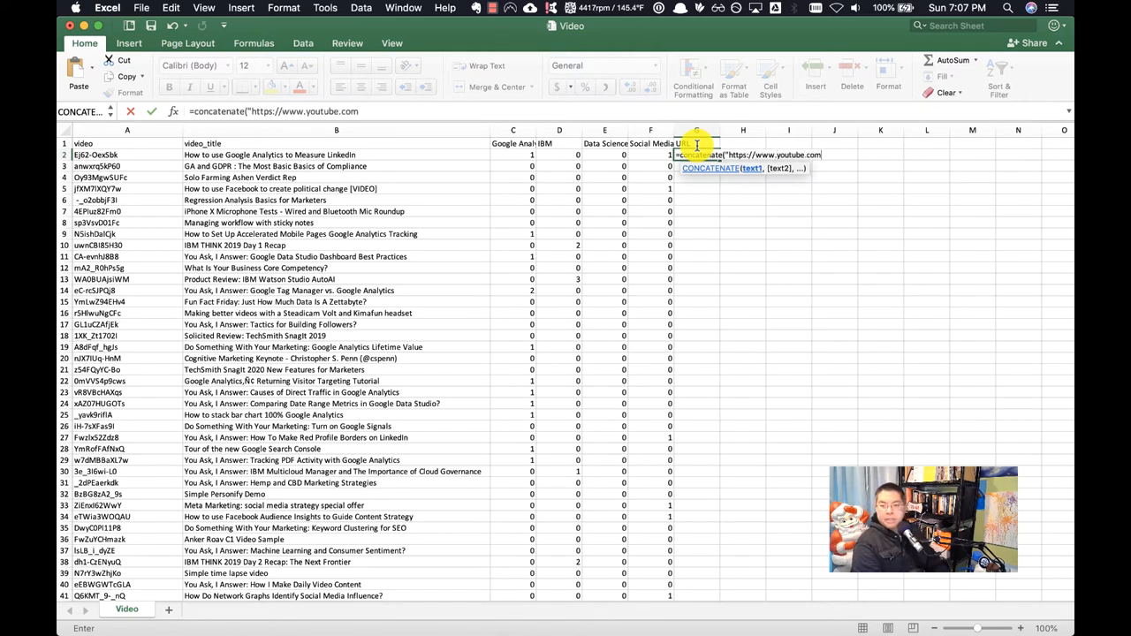
pyautogui.write('?watch=",')
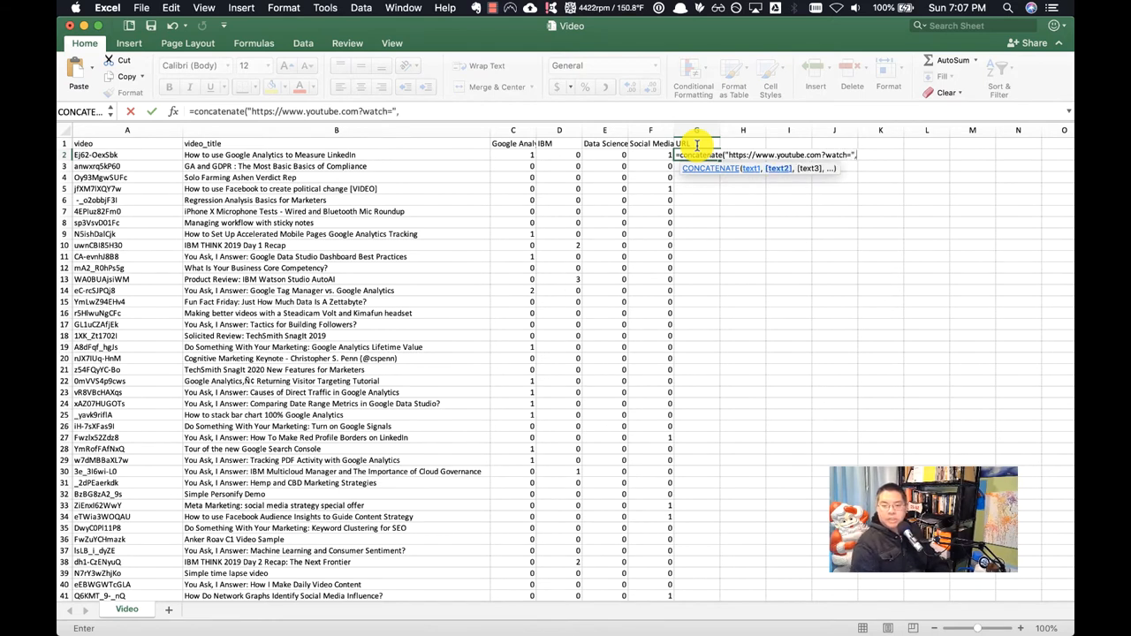
pyautogui.click(127, 156)
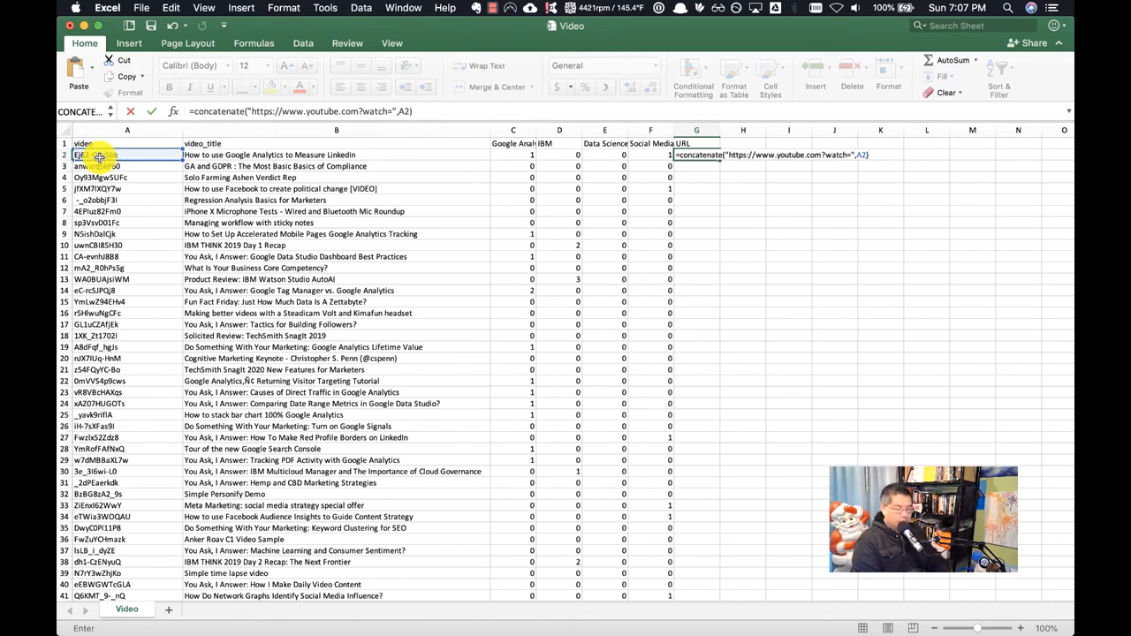
pyautogui.press('Return')
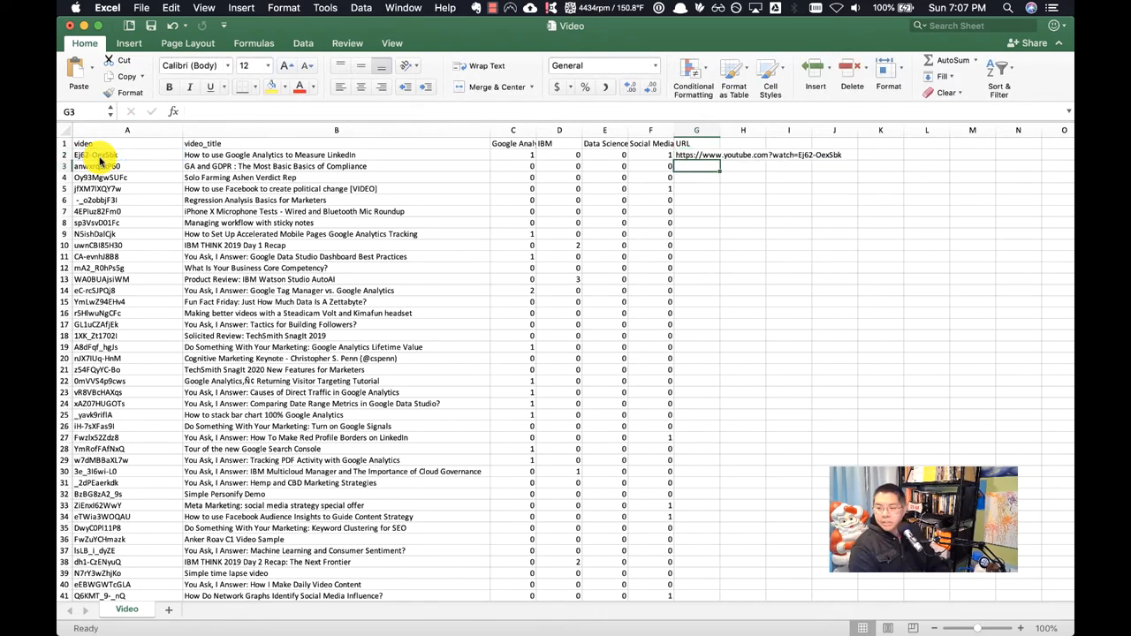
# Fill the link formula down every row and select the Google Analytics column.
pyautogui.click(696, 155)
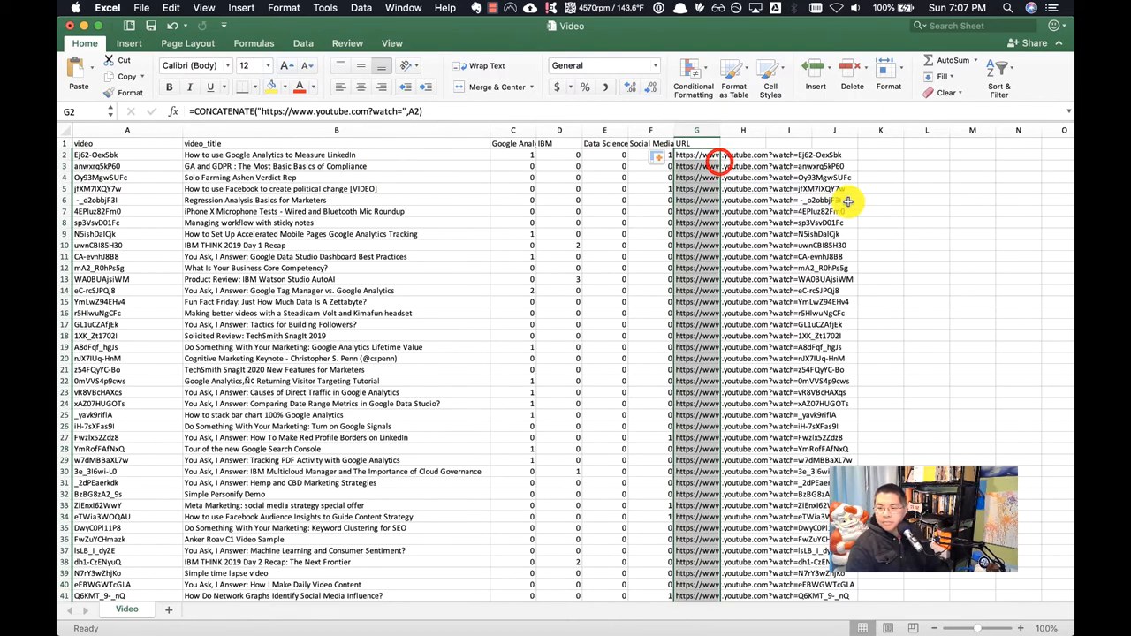
pyautogui.click(880, 212)
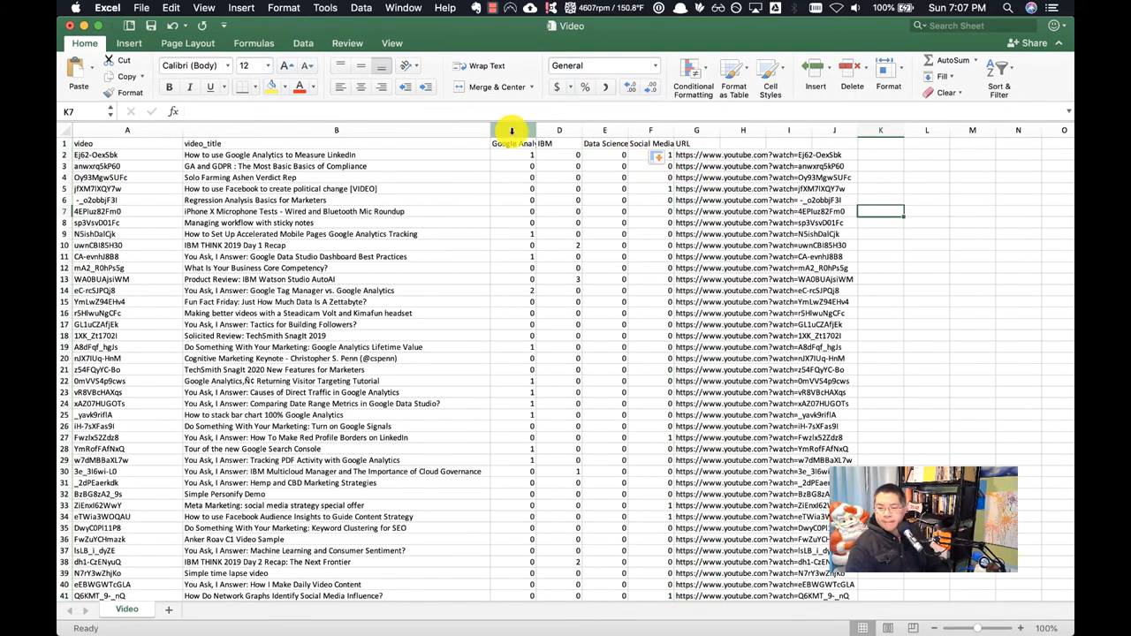
pyautogui.click(513, 130)
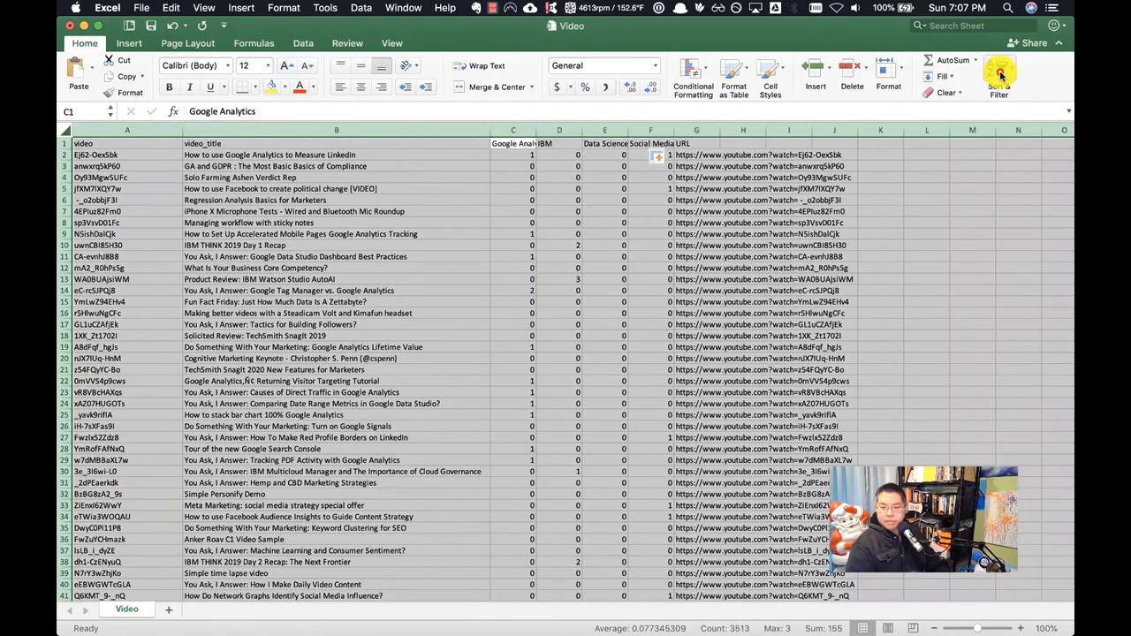
# Sort the rows by Google Analytics count, largest first, and review the result.
pyautogui.click(1001, 74)
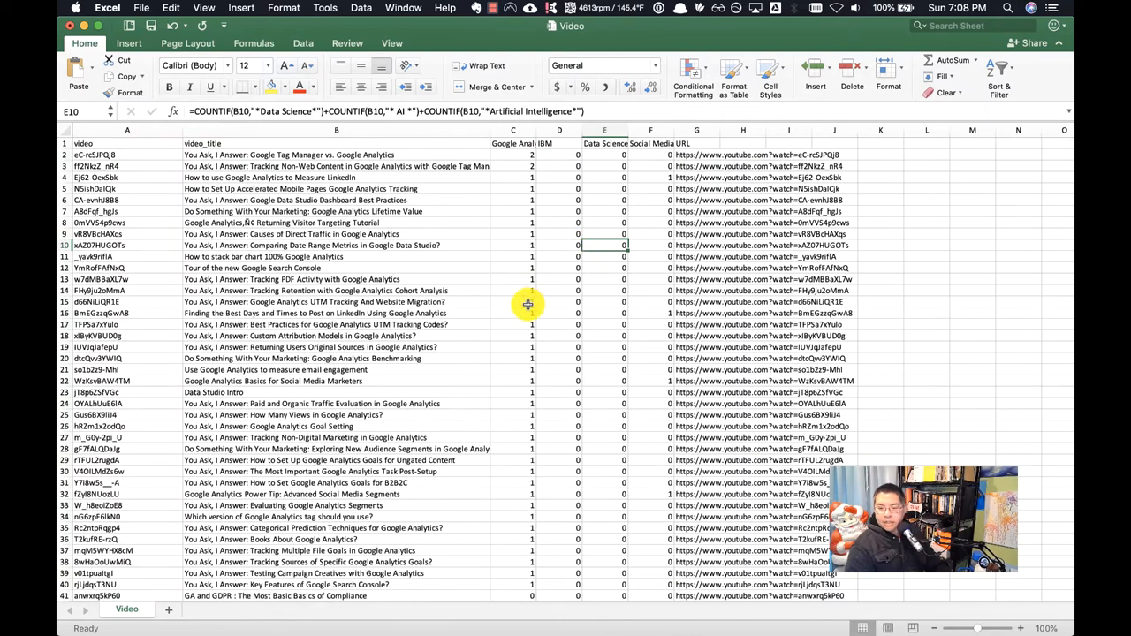
pyautogui.scroll(-3)
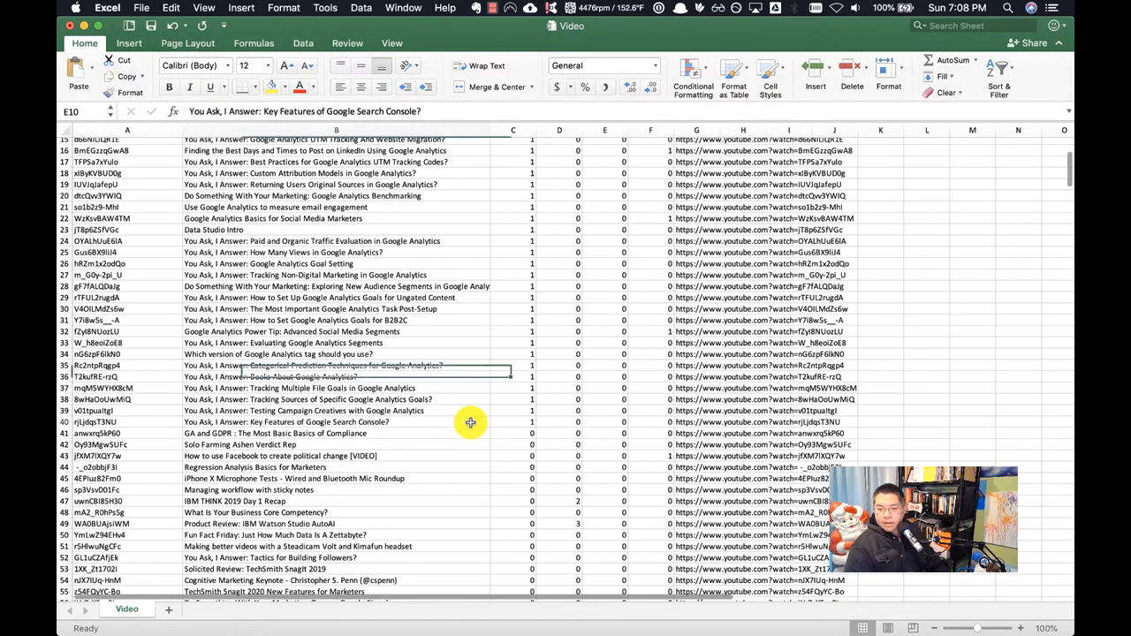
pyautogui.scroll(3)
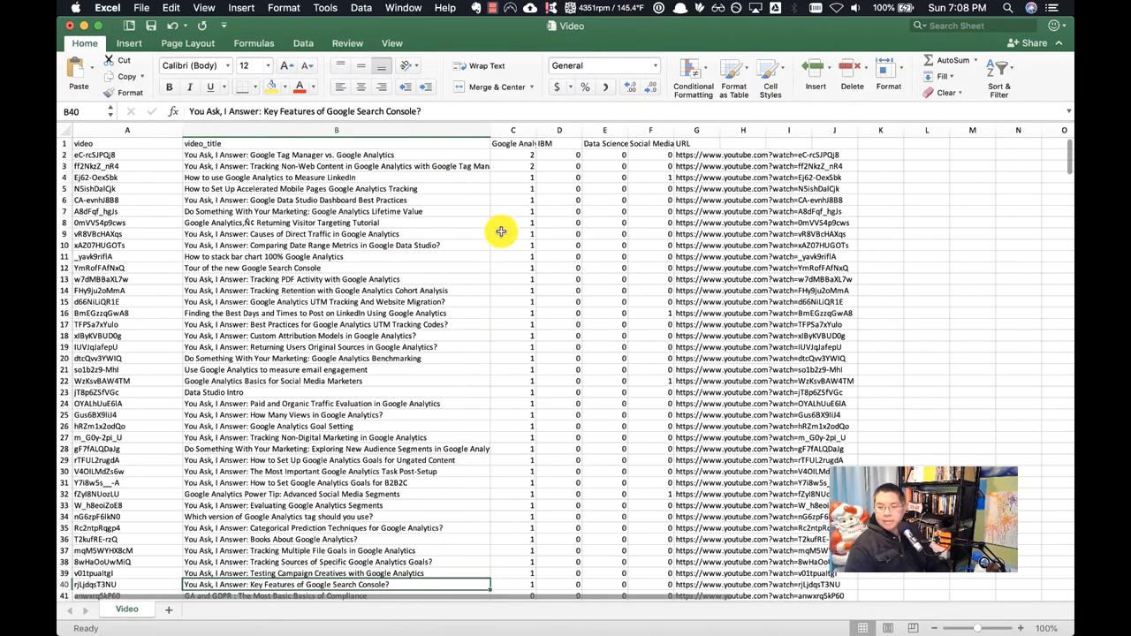
pyautogui.moveTo(512, 162)
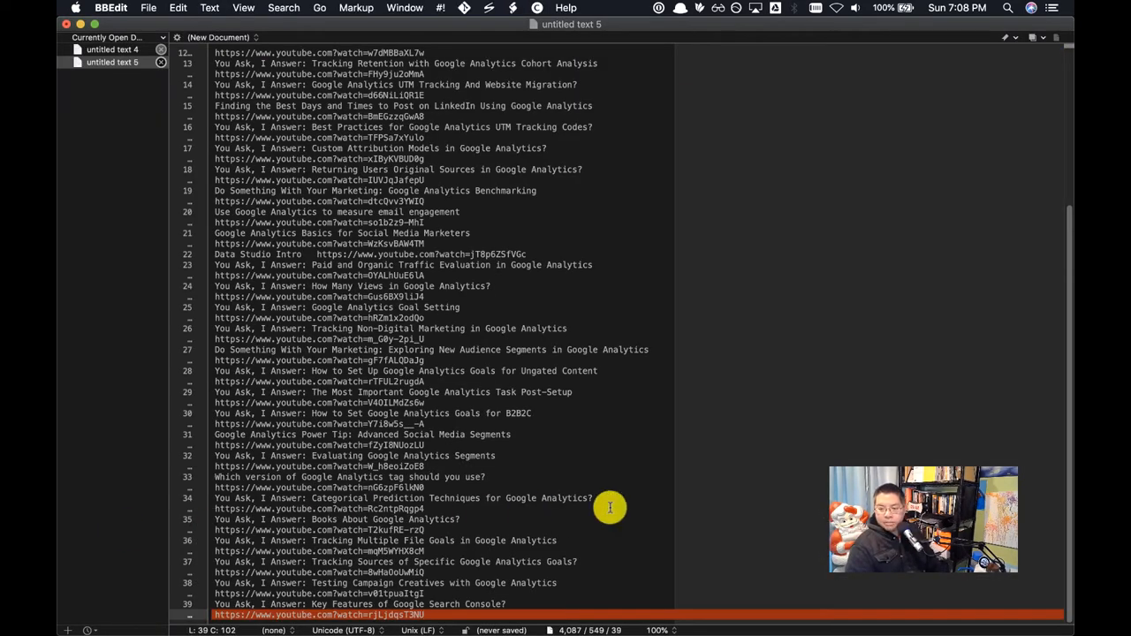
# Scroll through the pasted Google Analytics titles and links in BBEdit.
pyautogui.scroll(3)
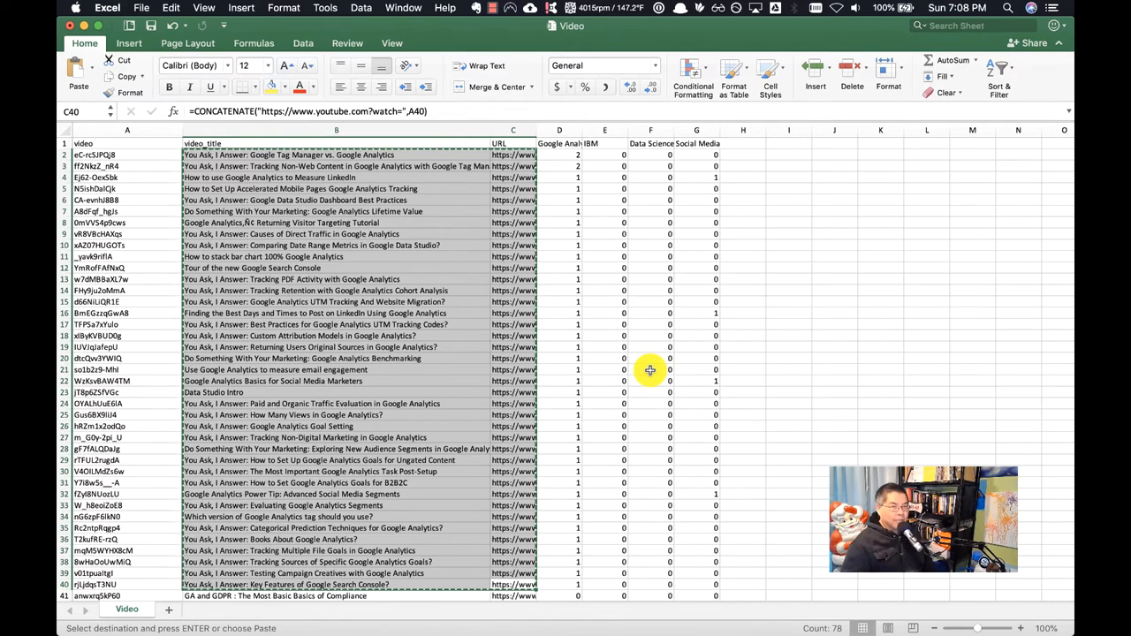
# Sort rows by Data Science & AI count, largest first, and widen the URL column.
pyautogui.click(650, 212)
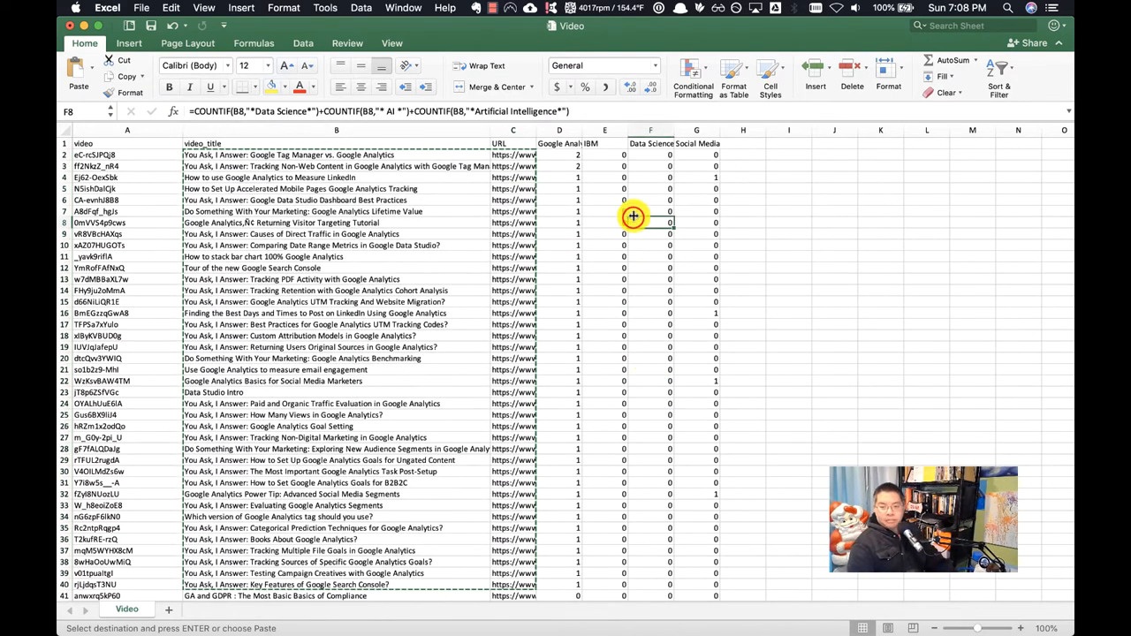
pyautogui.click(998, 73)
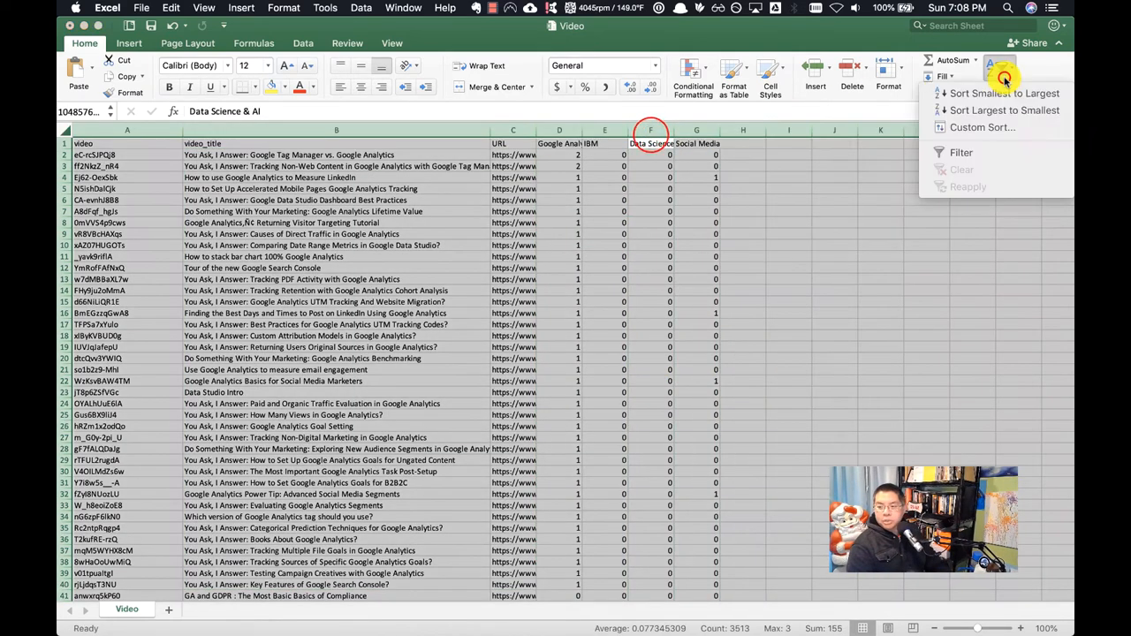
pyautogui.click(1003, 91)
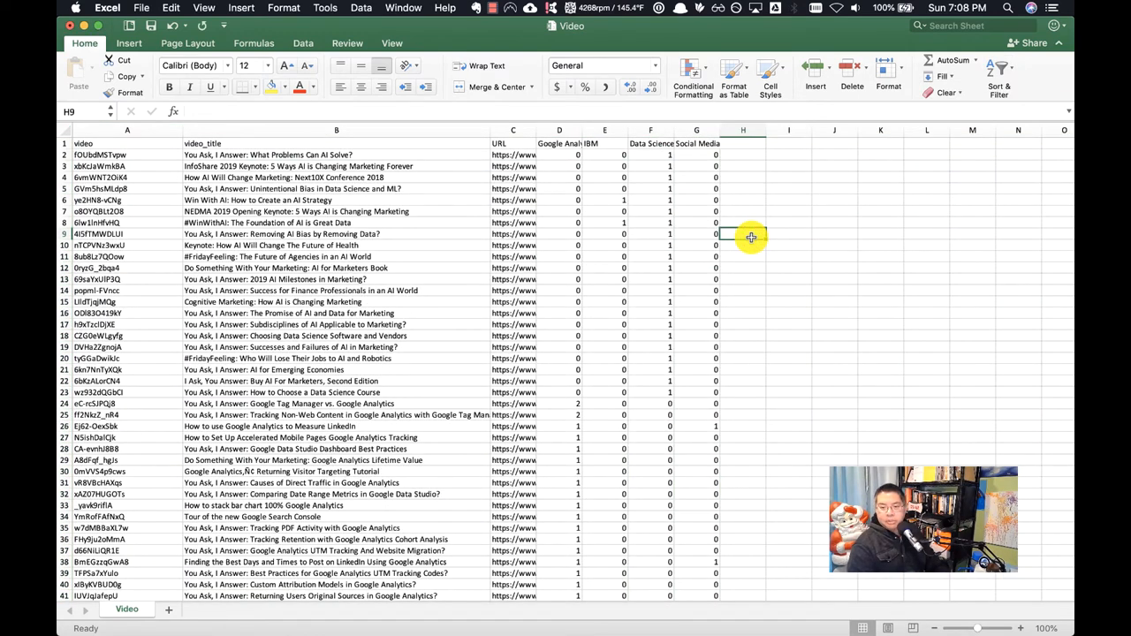
pyautogui.moveTo(813, 371)
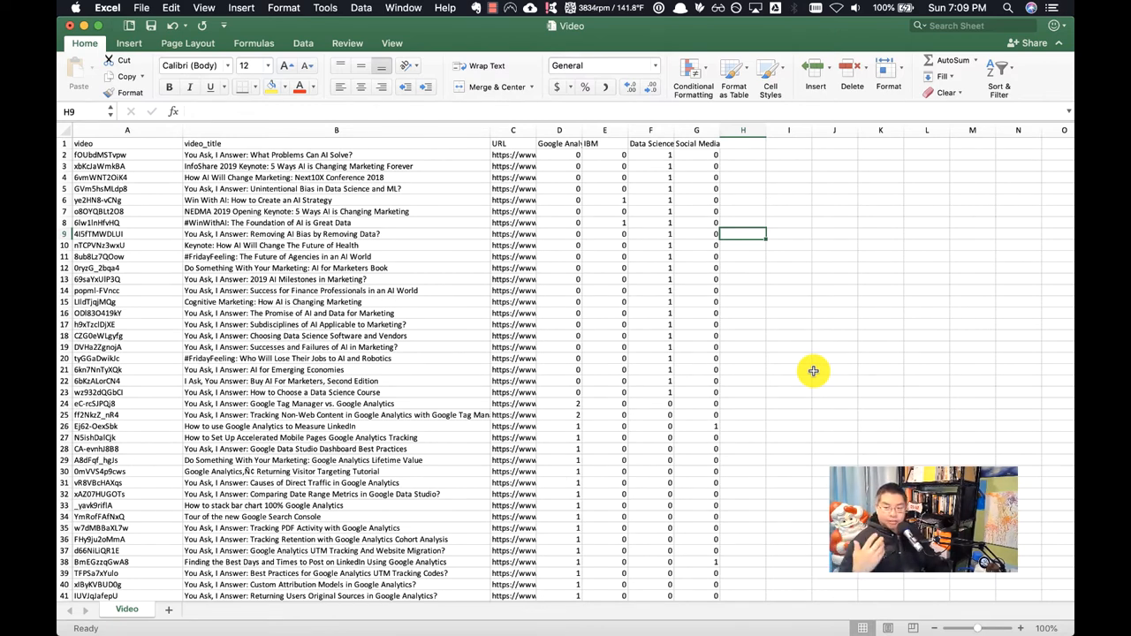
pyautogui.moveTo(542, 134)
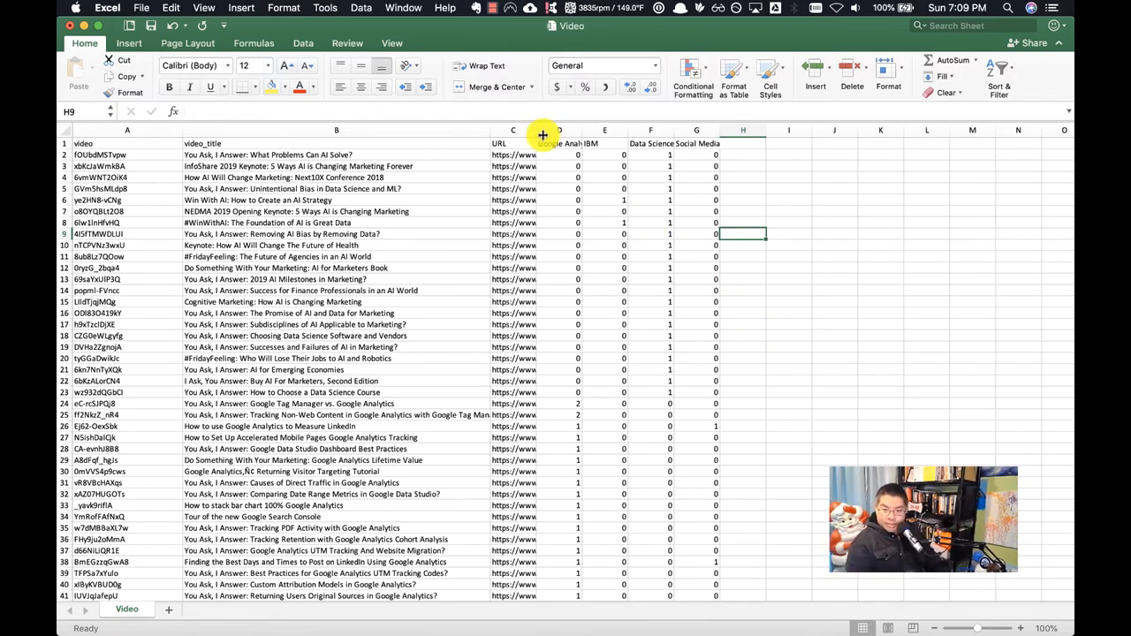
pyautogui.moveTo(540, 131); pyautogui.dragTo(697, 131)
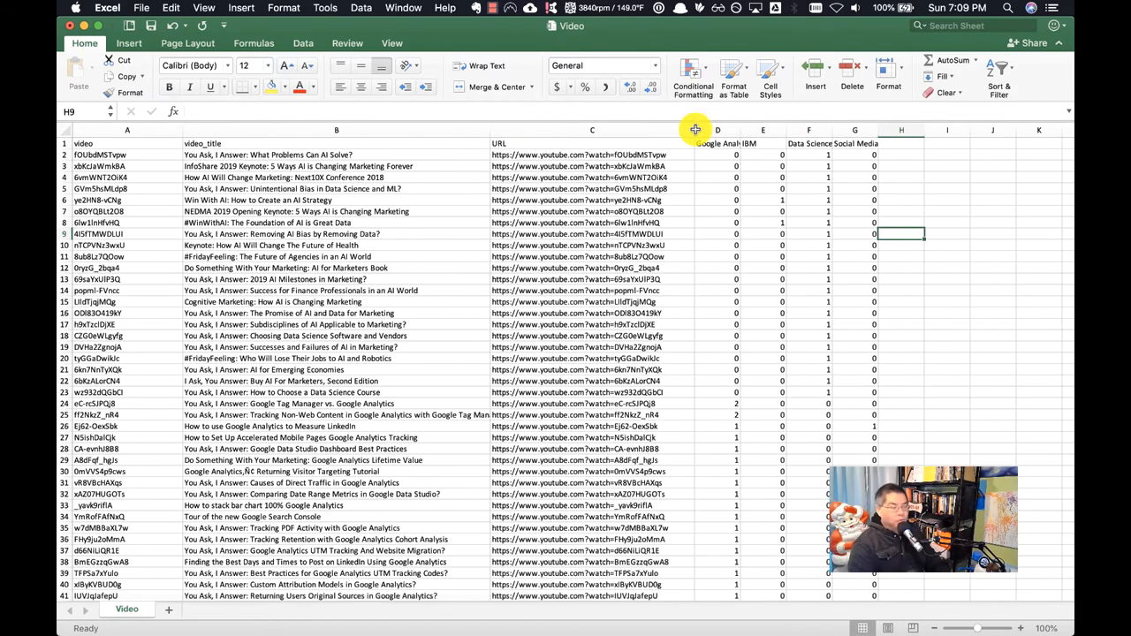
pyautogui.moveTo(580, 348)
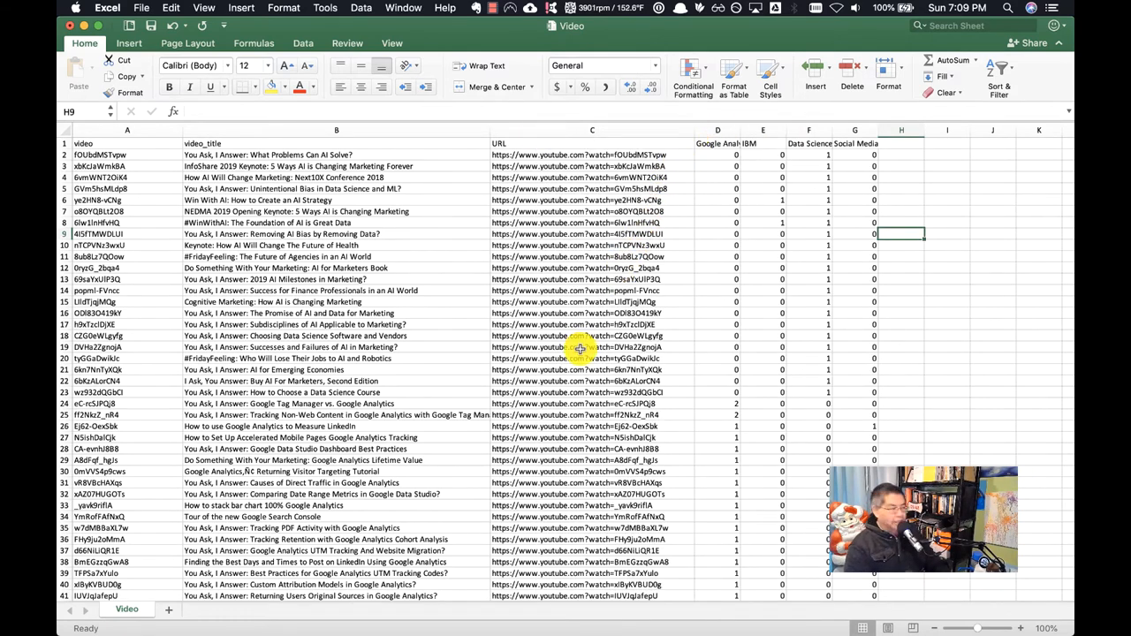